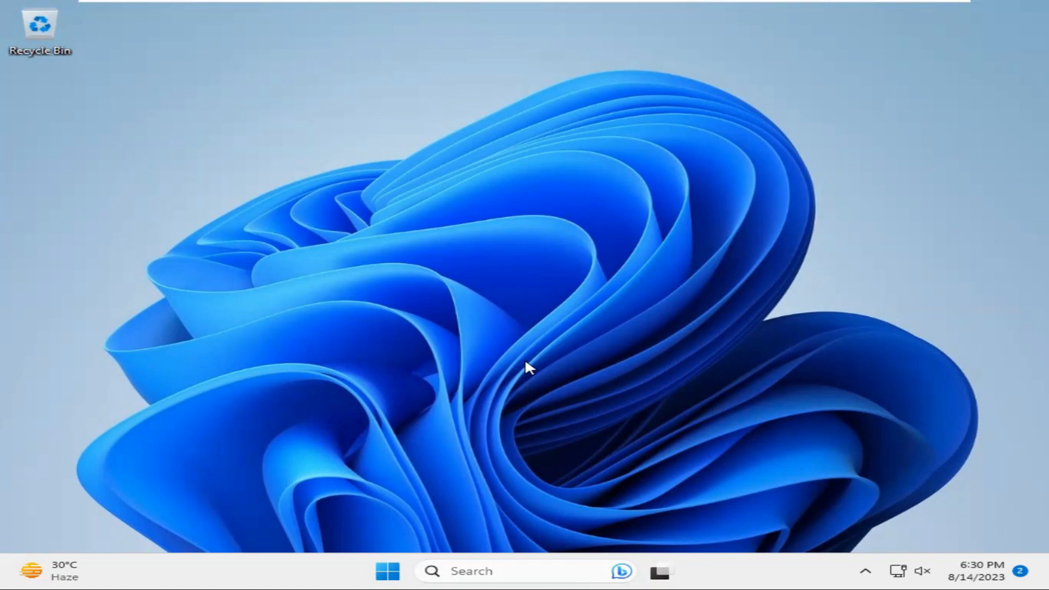
pyautogui.moveTo(422, 324)
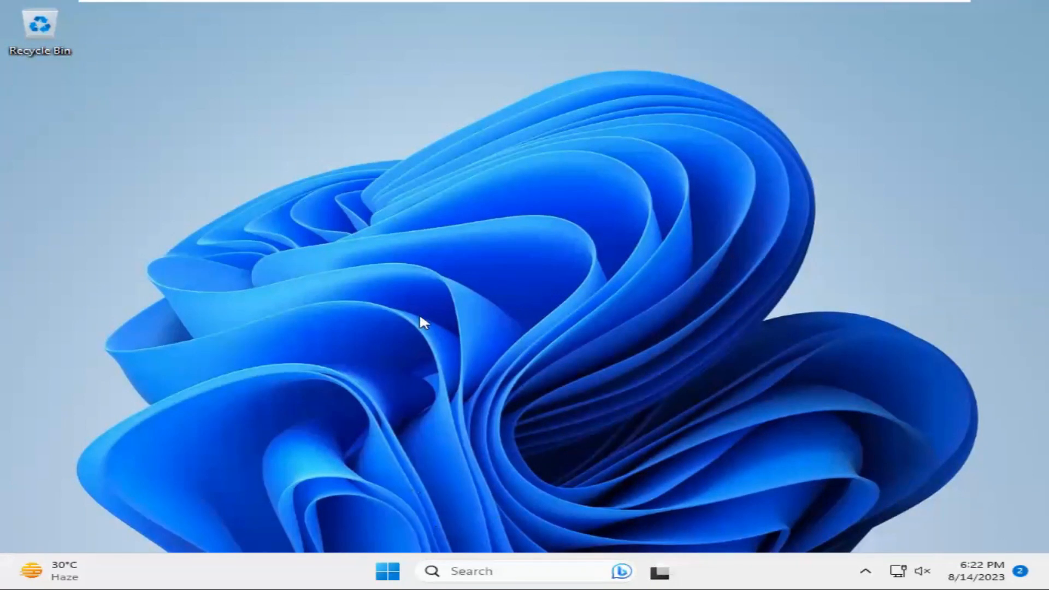
pyautogui.moveTo(388, 570)
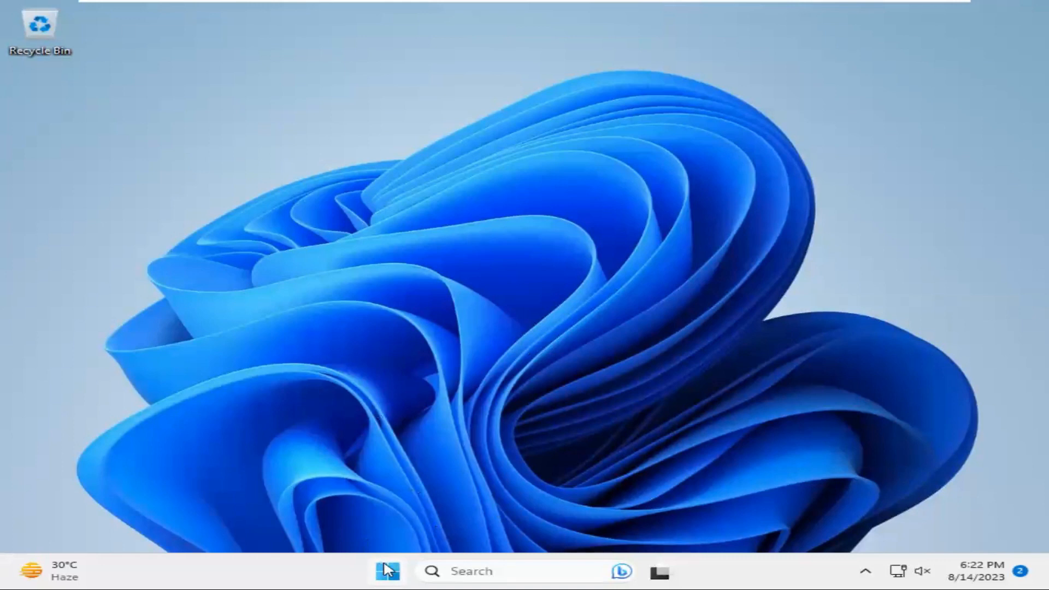
# Step: Search Start for 'regis' and run Registry Editor as administrator
pyautogui.click(387, 572)
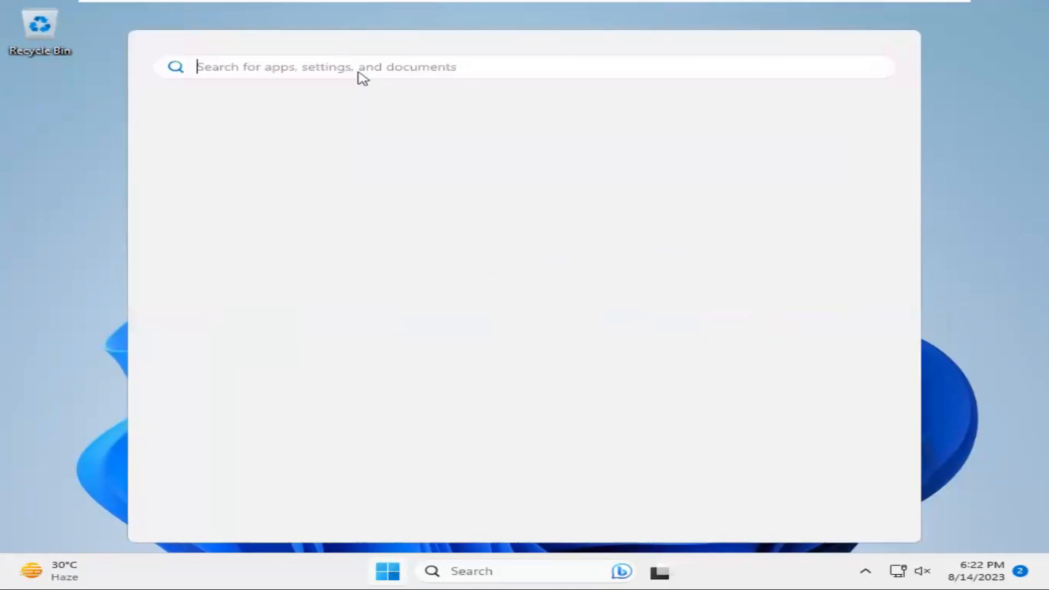
pyautogui.write('regi')
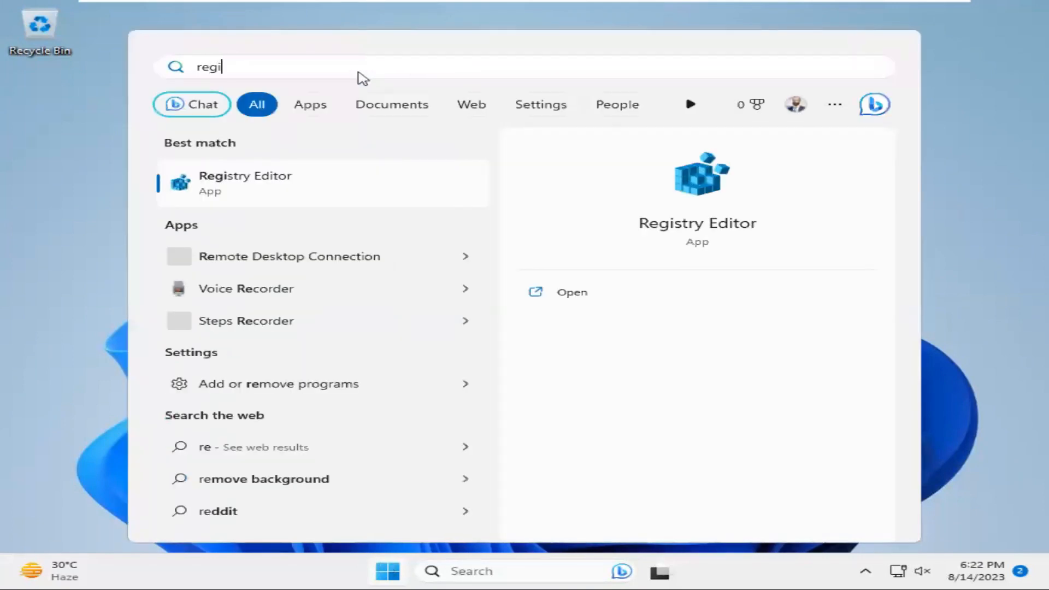
pyautogui.write('s')
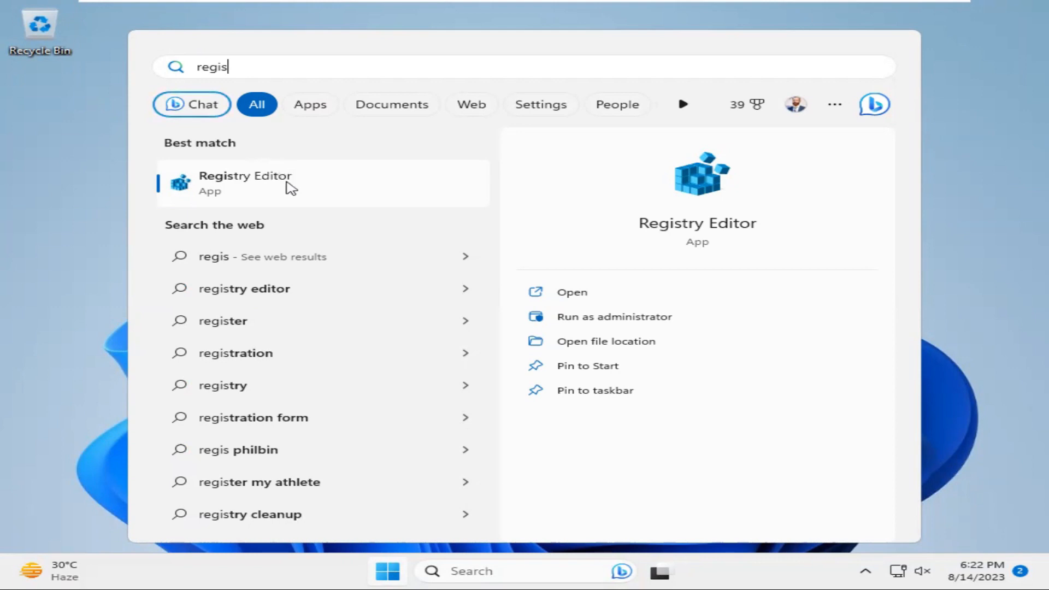
pyautogui.moveTo(264, 191)
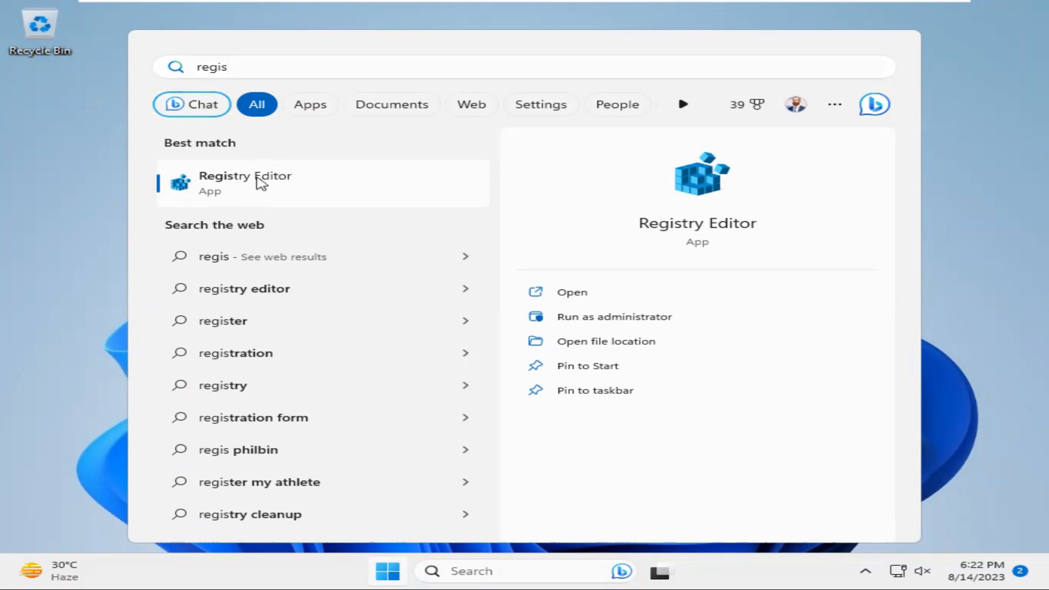
pyautogui.rightClick(244, 182)
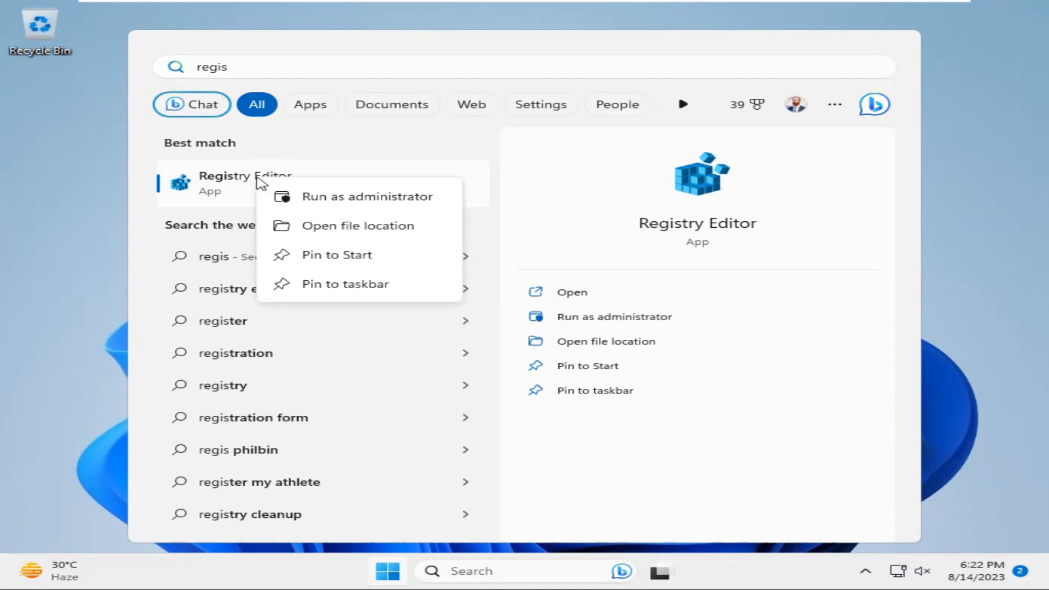
pyautogui.moveTo(342, 208)
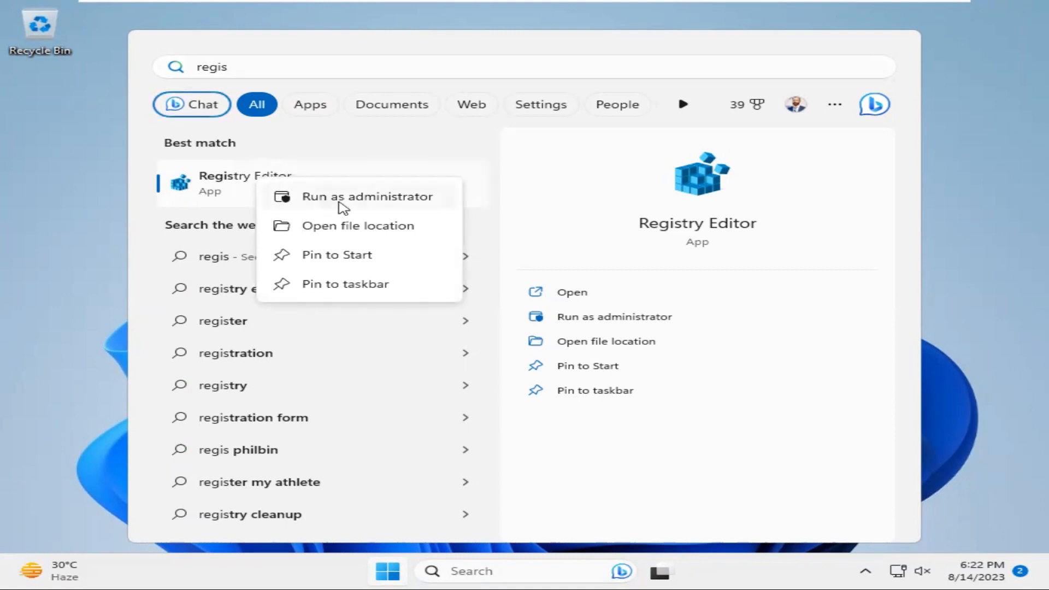
pyautogui.moveTo(358, 199)
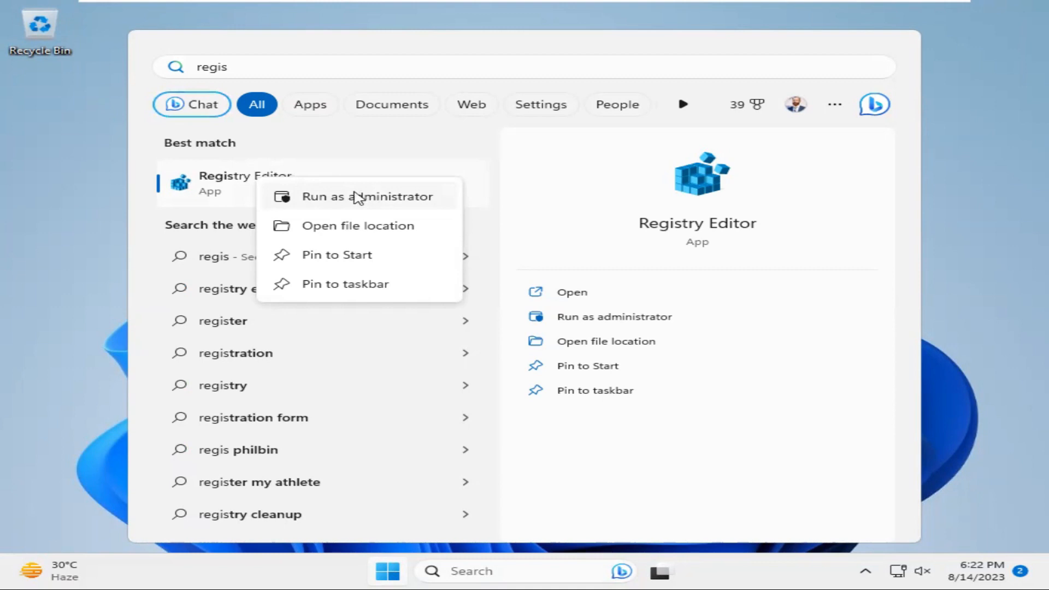
pyautogui.click(368, 195)
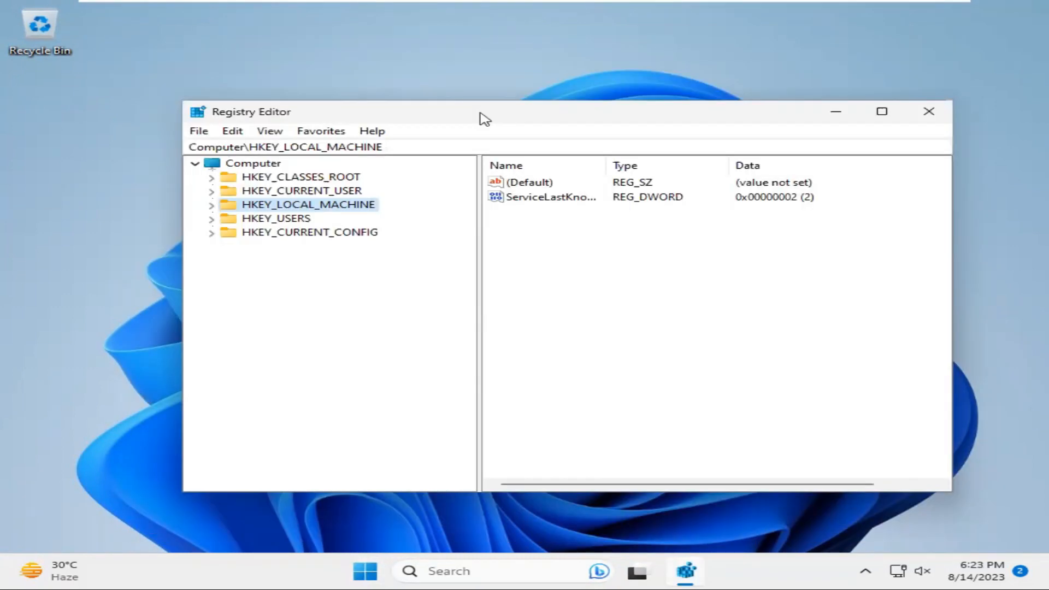
pyautogui.moveTo(447, 183)
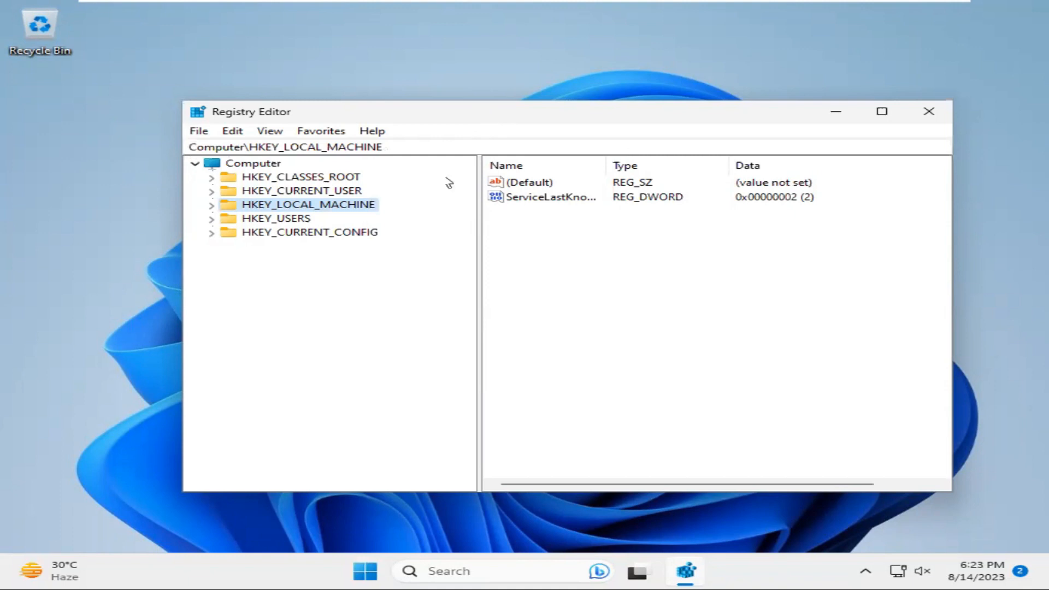
pyautogui.moveTo(324, 234)
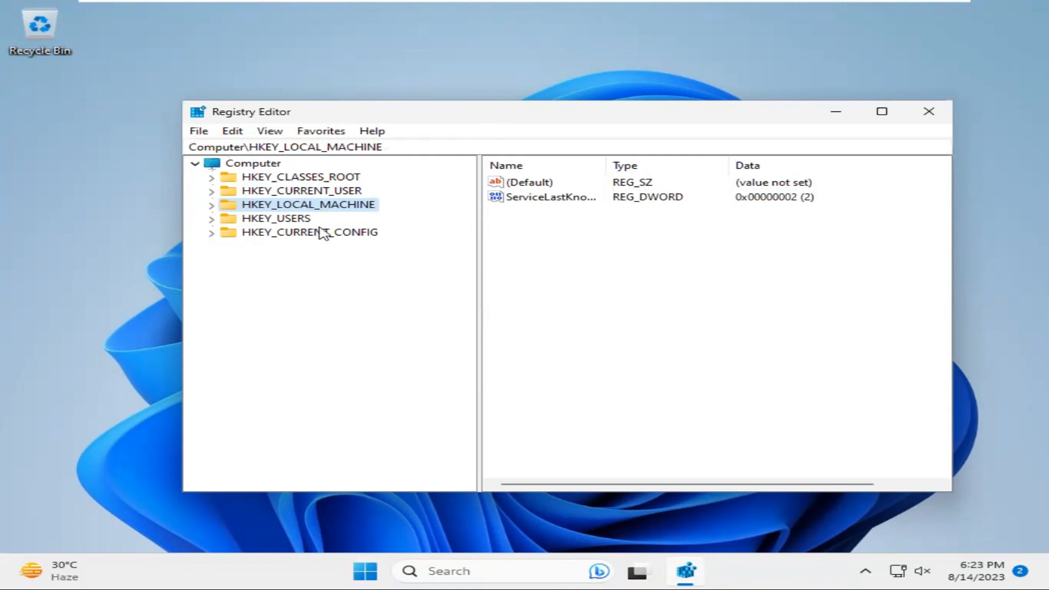
# Step: Expand HKEY_CURRENT_USER and then its Software key in the tree
pyautogui.click(301, 190)
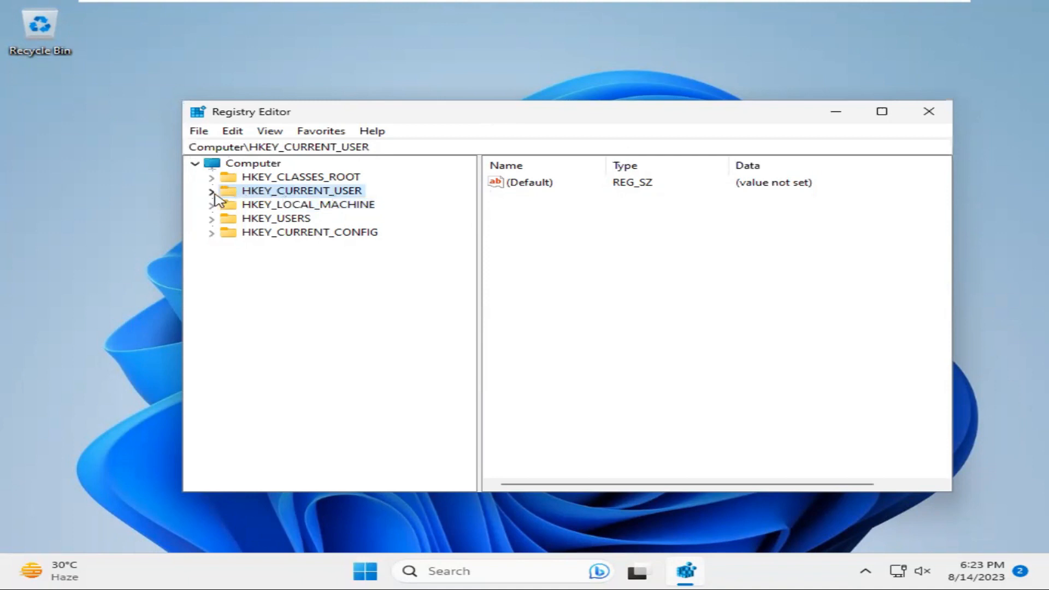
pyautogui.click(211, 190)
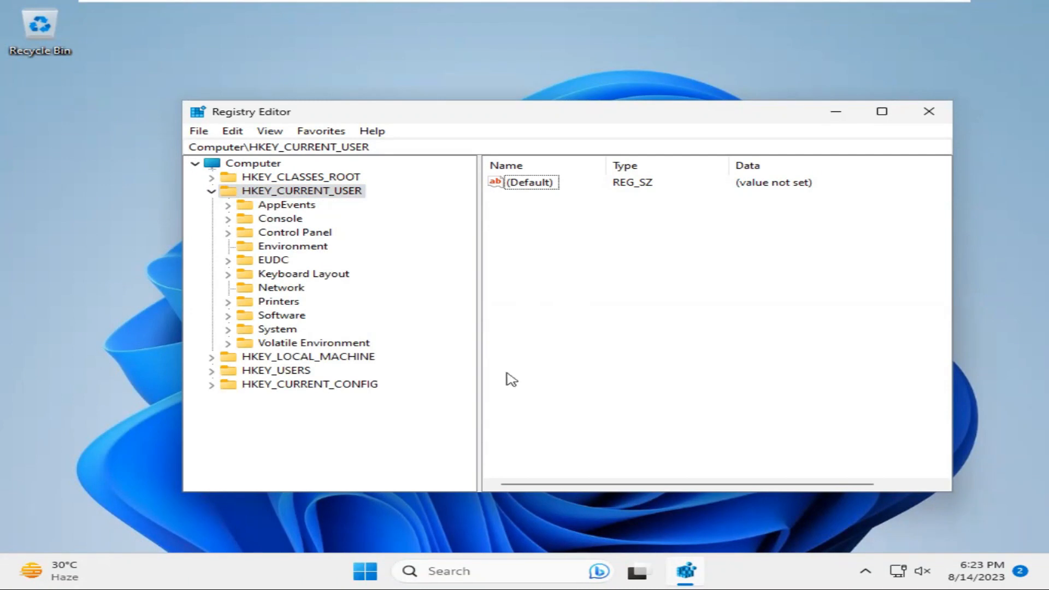
pyautogui.click(282, 315)
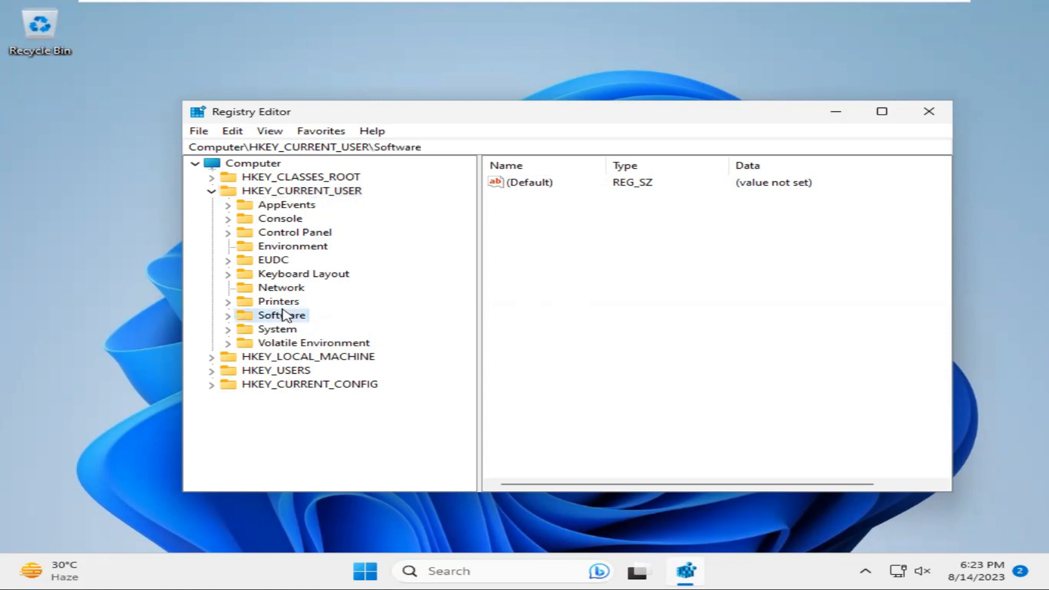
pyautogui.click(228, 315)
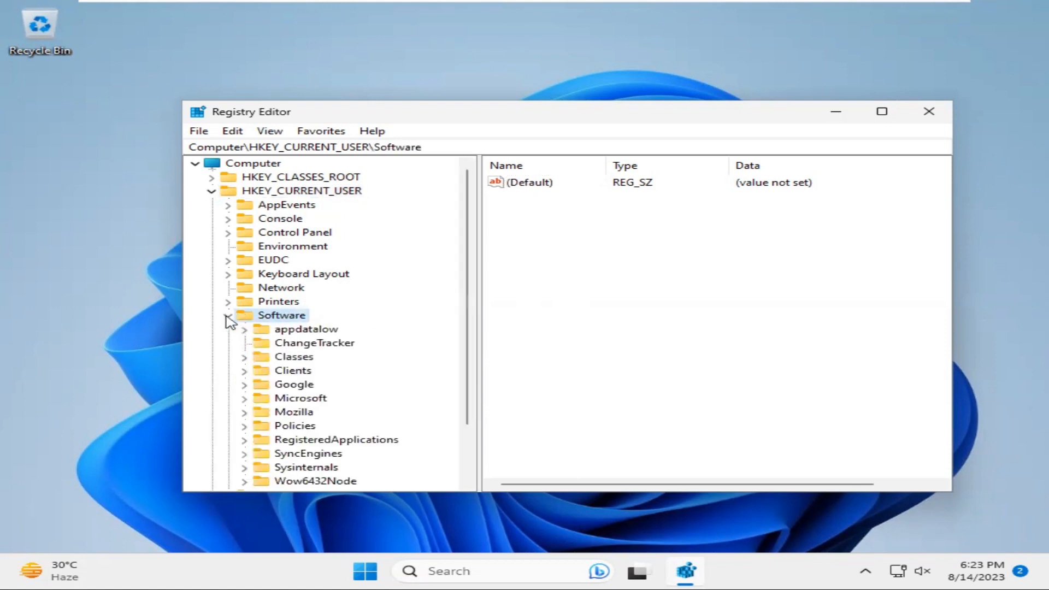
# Step: Expand Microsoft and scroll down to reach the Windows key
pyautogui.scroll(-3)
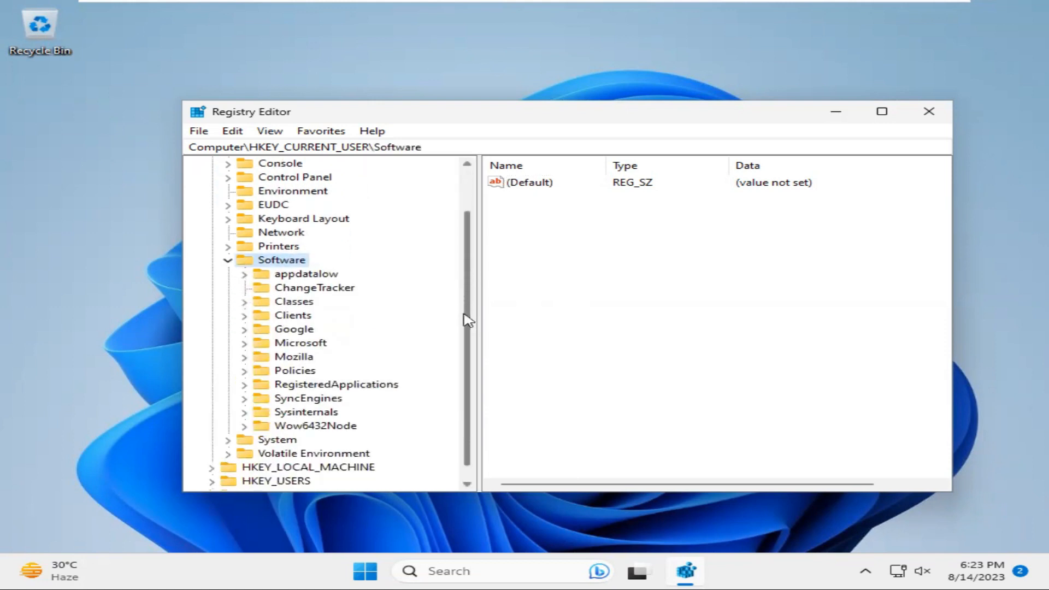
pyautogui.scroll(-3)
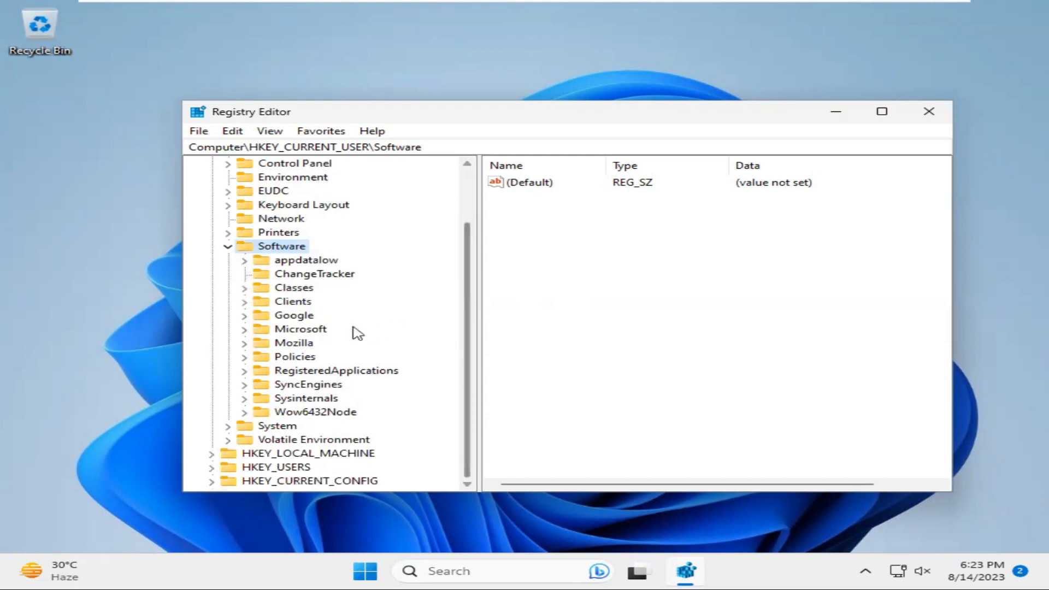
pyautogui.click(301, 329)
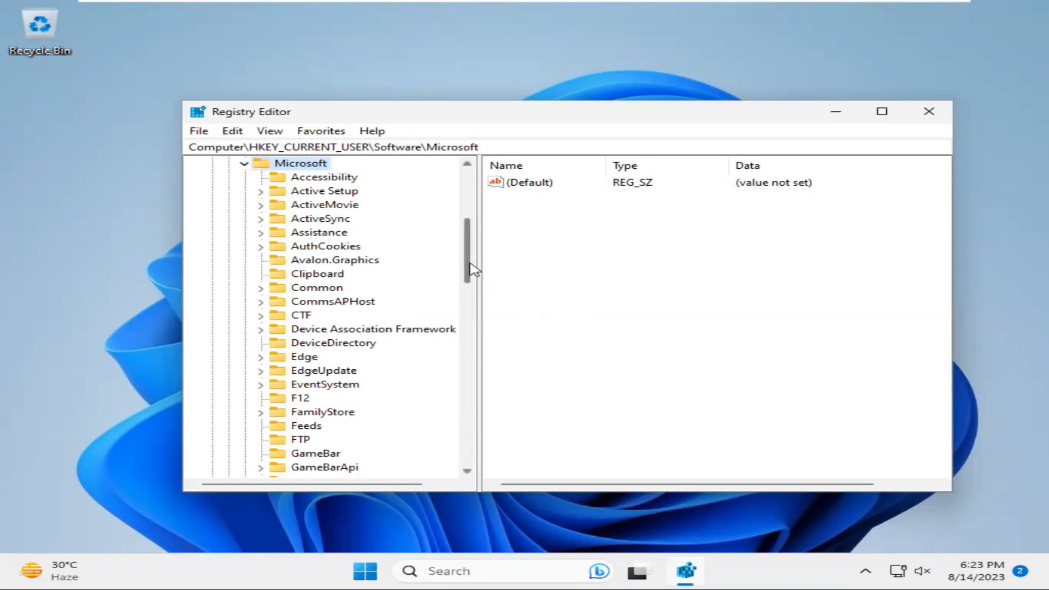
pyautogui.scroll(-3)
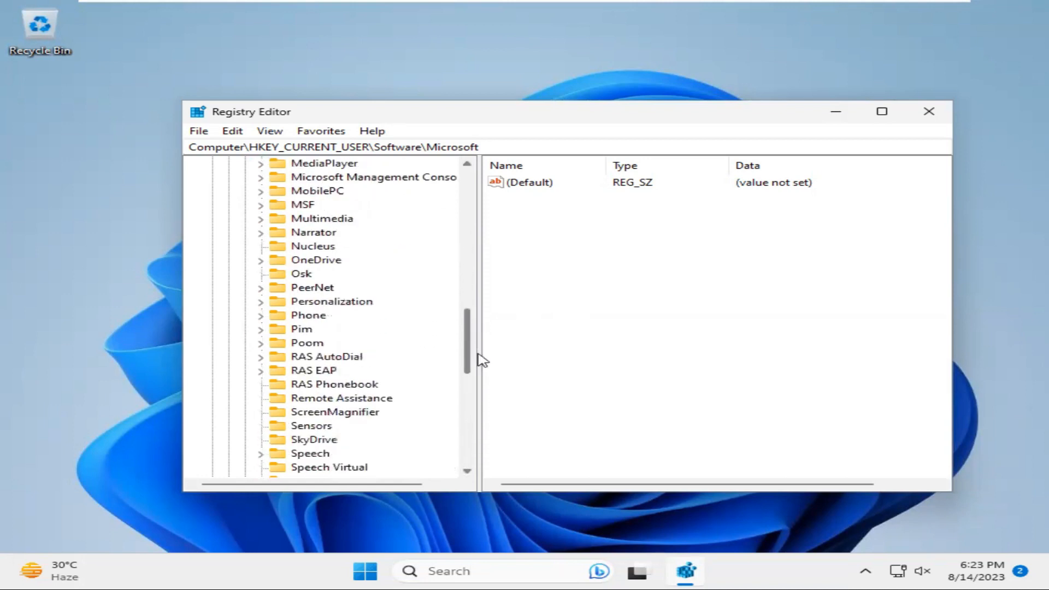
pyautogui.scroll(-3)
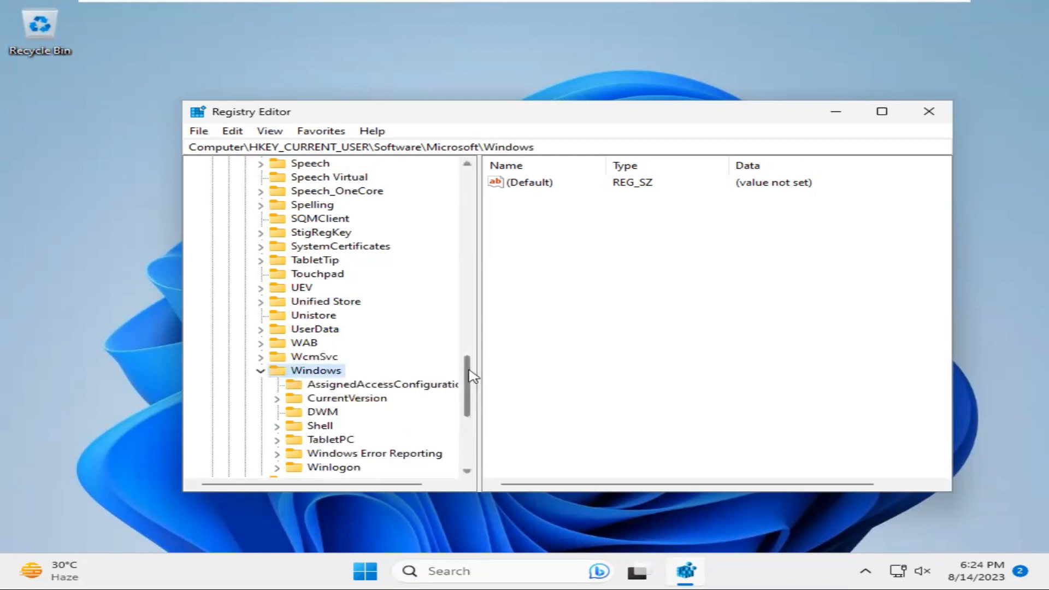
# Step: Expand CurrentVersion and select the Explorer key to list its values
pyautogui.scroll(-3)
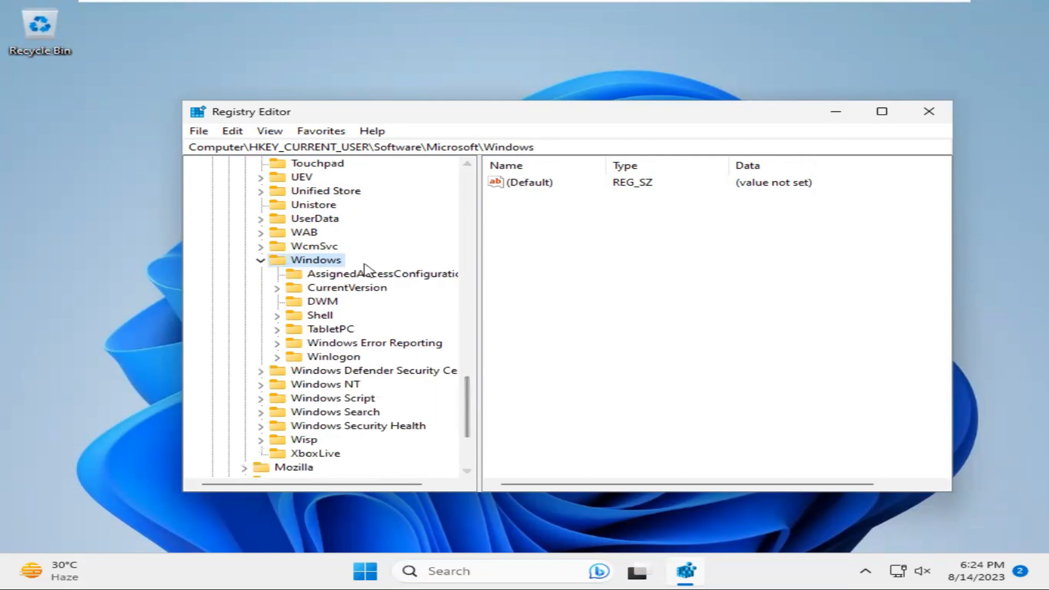
pyautogui.click(348, 288)
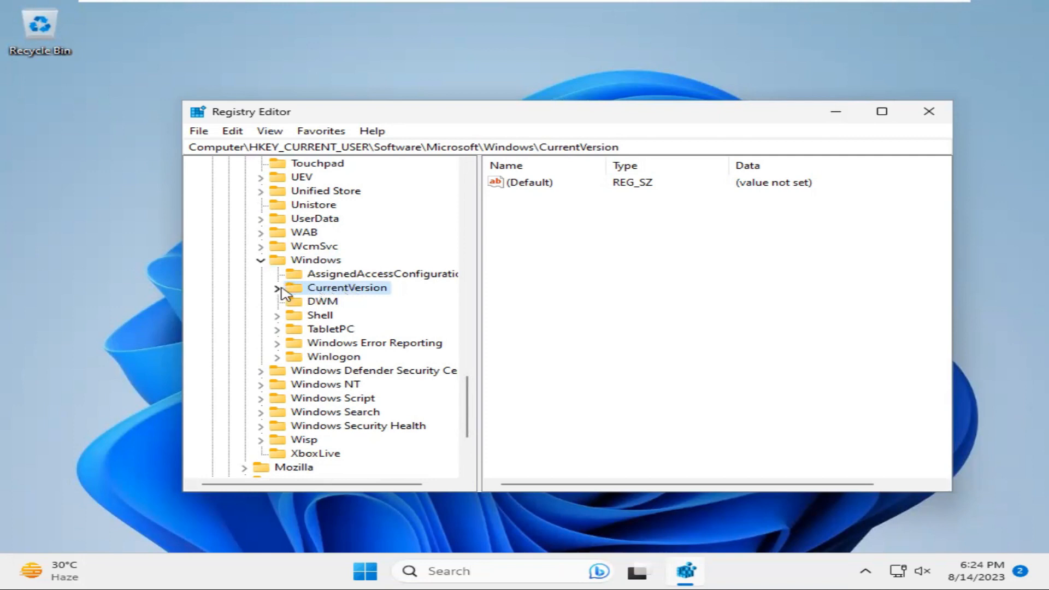
pyautogui.click(282, 287)
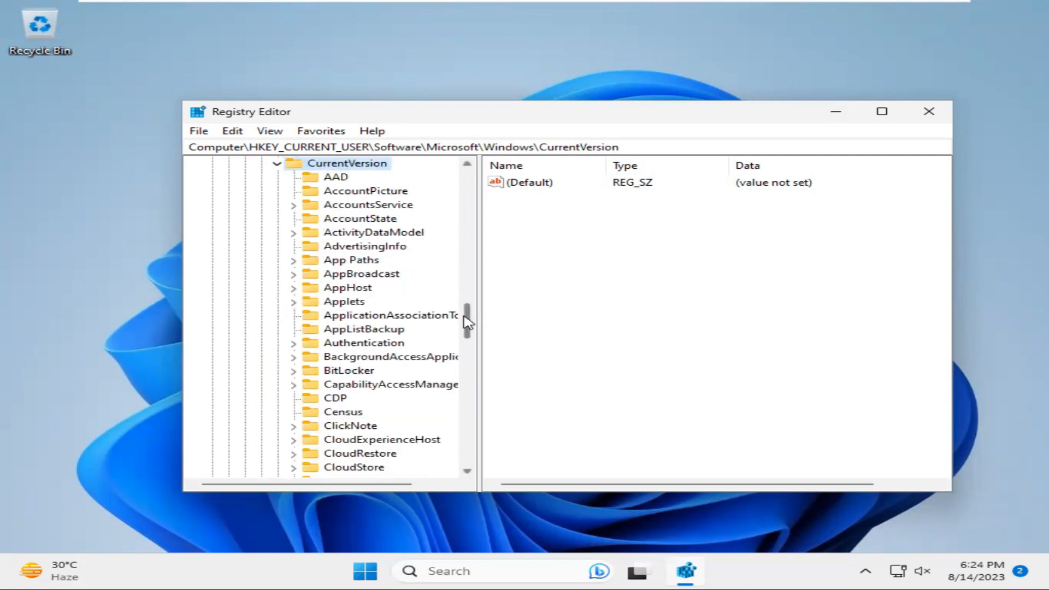
pyautogui.scroll(-3)
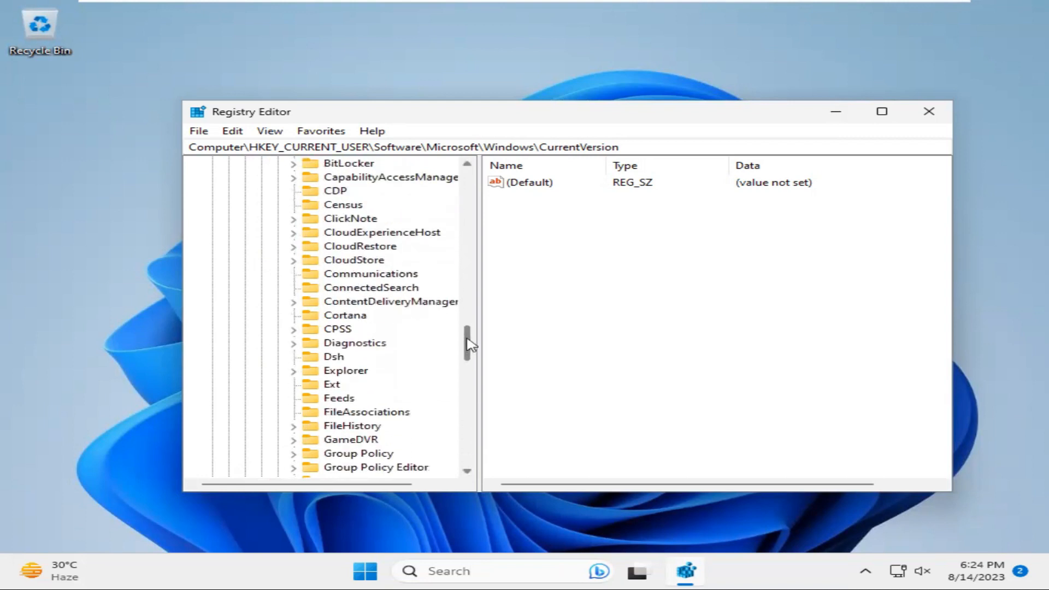
pyautogui.scroll(-3)
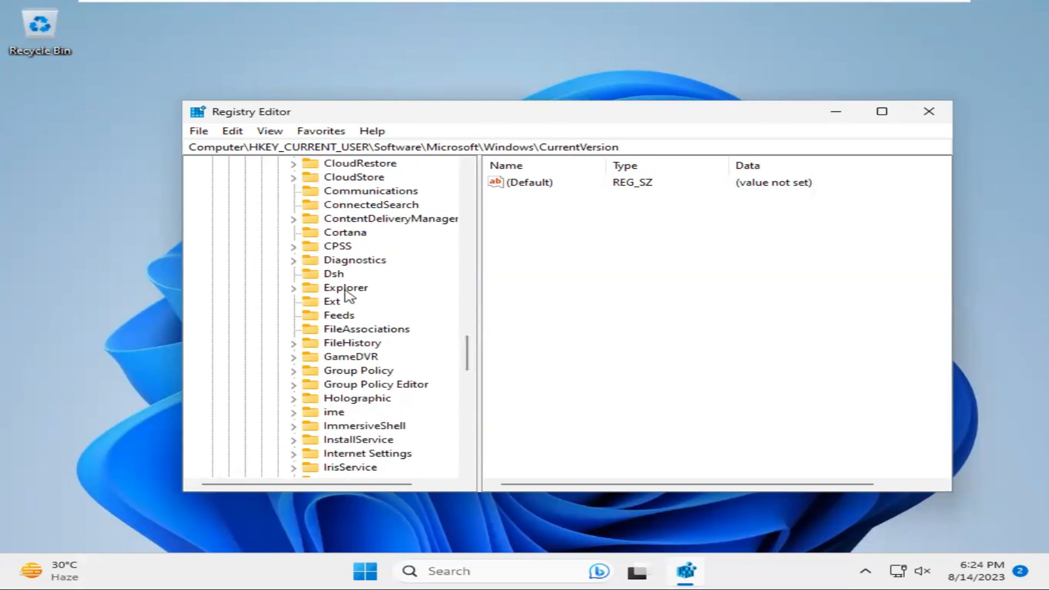
pyautogui.click(346, 287)
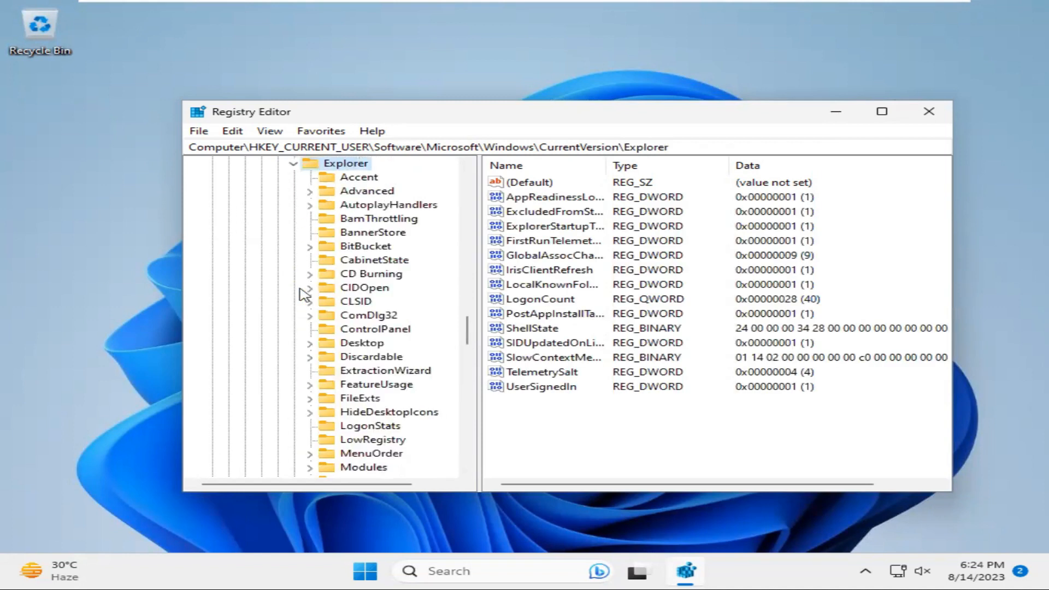
pyautogui.moveTo(429, 289)
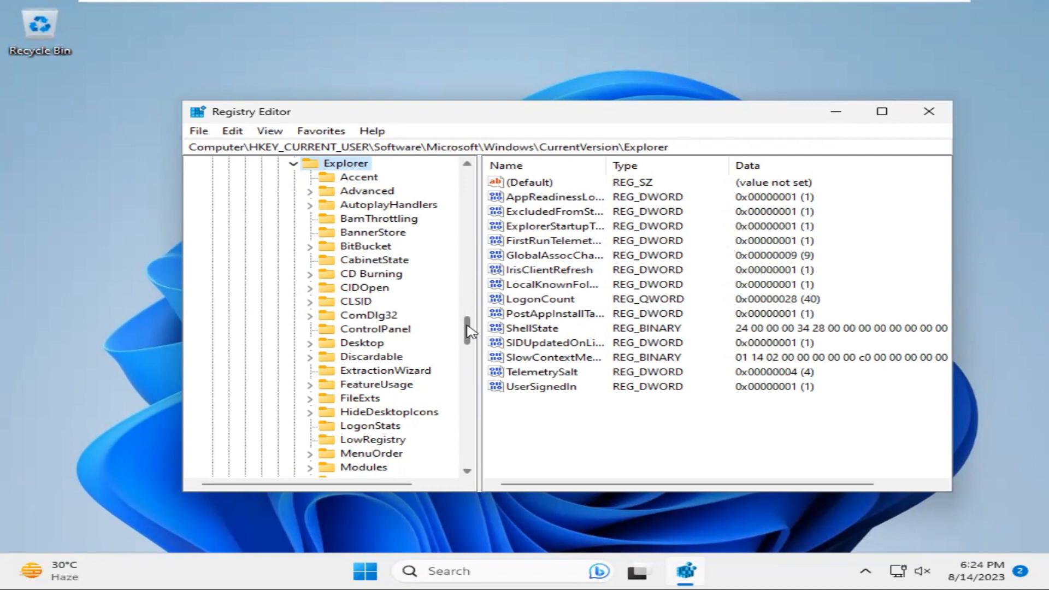
pyautogui.scroll(-3)
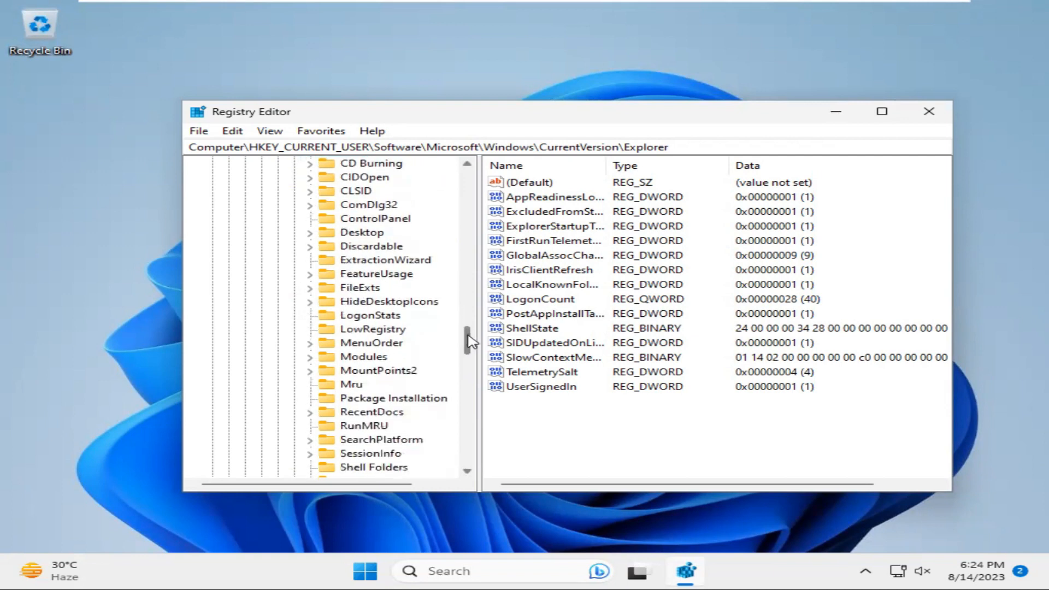
pyautogui.scroll(-3)
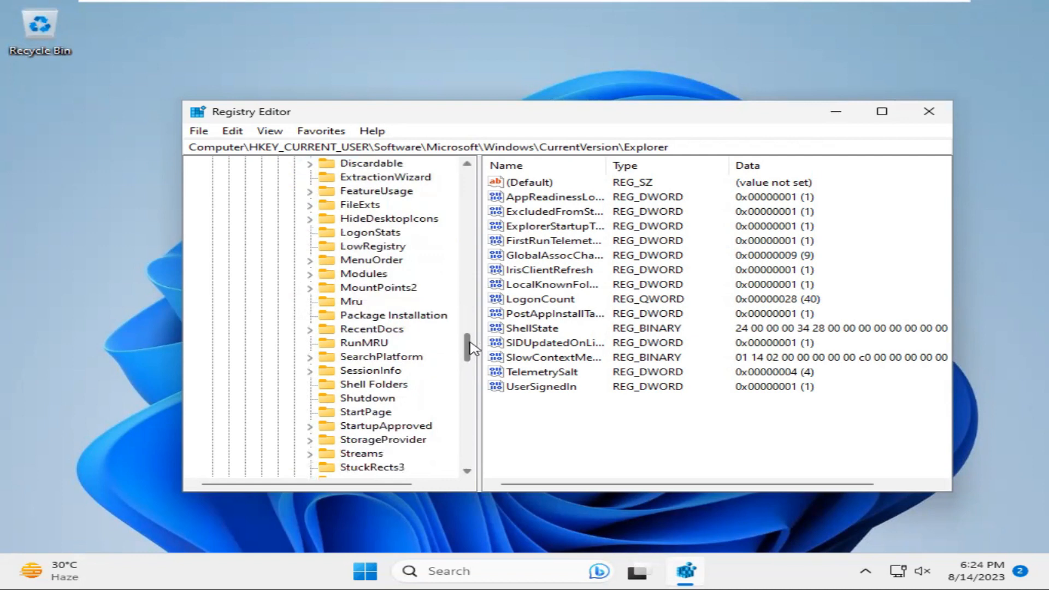
pyautogui.scroll(-3)
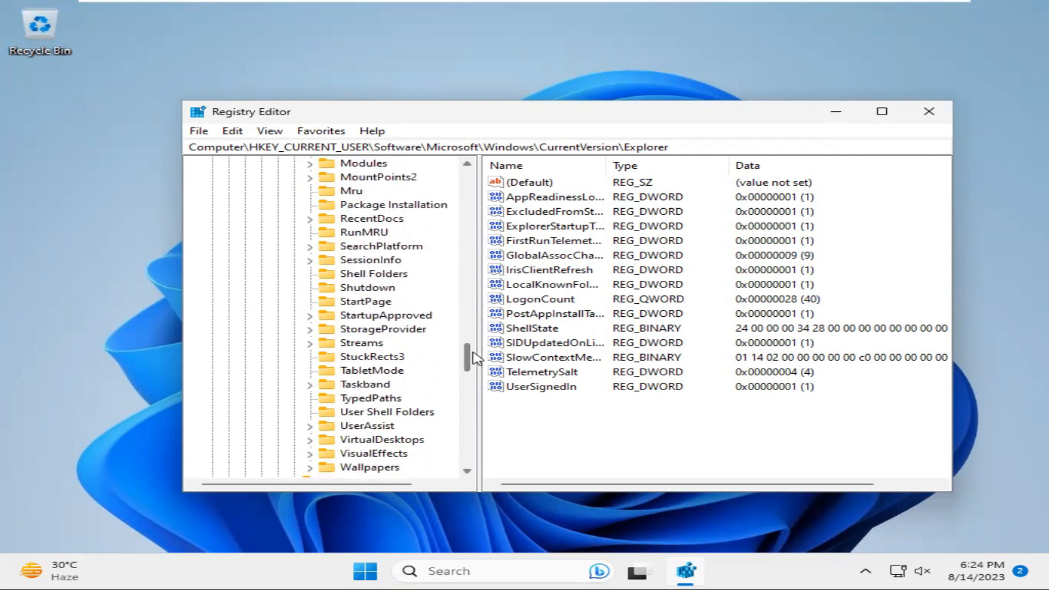
pyautogui.moveTo(476, 360)
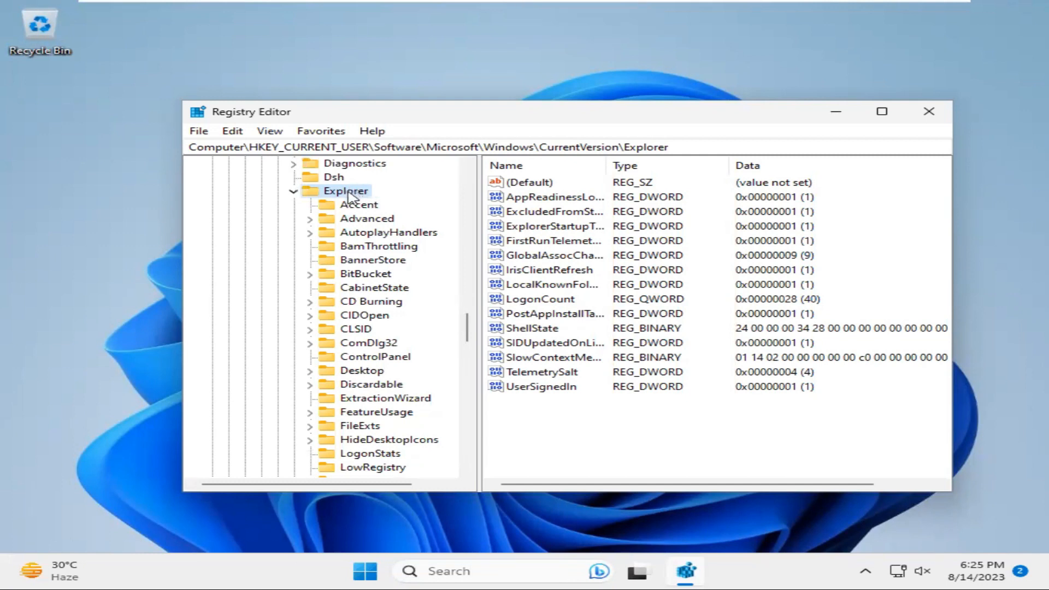
# Step: Add a new subkey under Explorer and begin naming it Serialize
pyautogui.rightClick(346, 190)
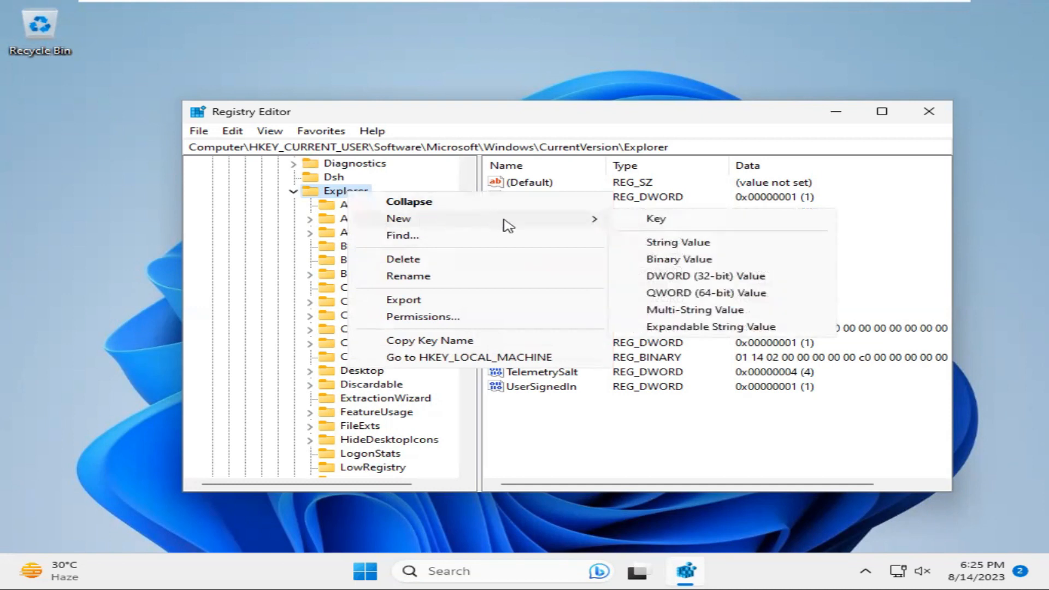
pyautogui.moveTo(656, 218)
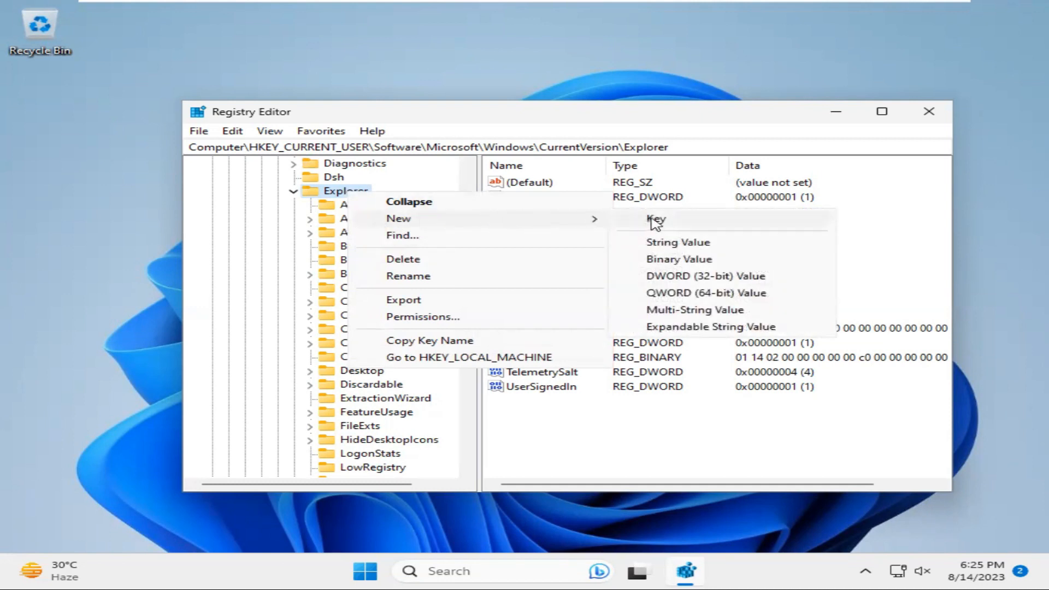
pyautogui.click(657, 219)
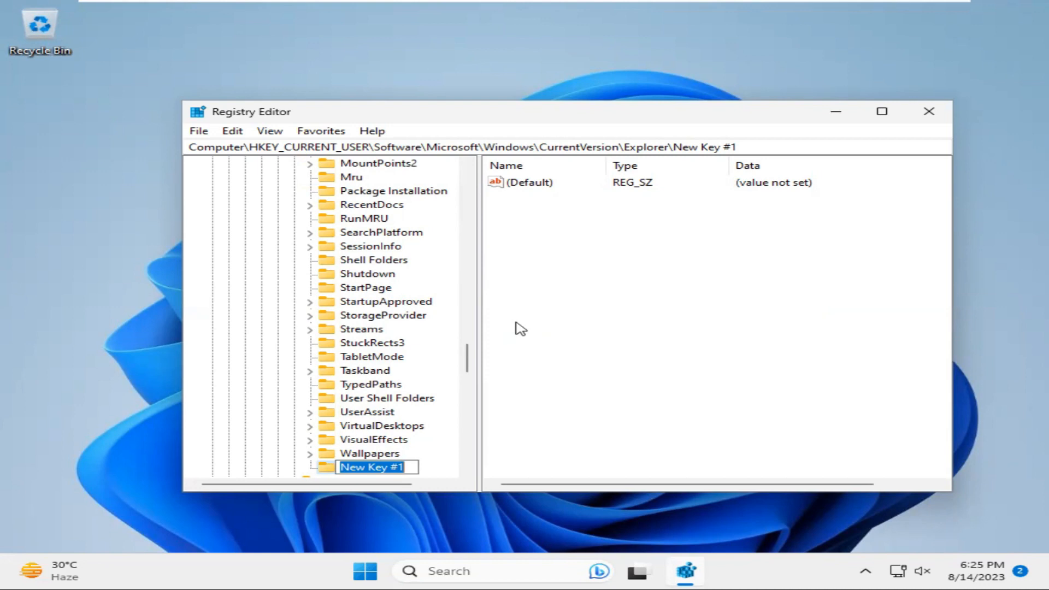
pyautogui.write('Serialize')
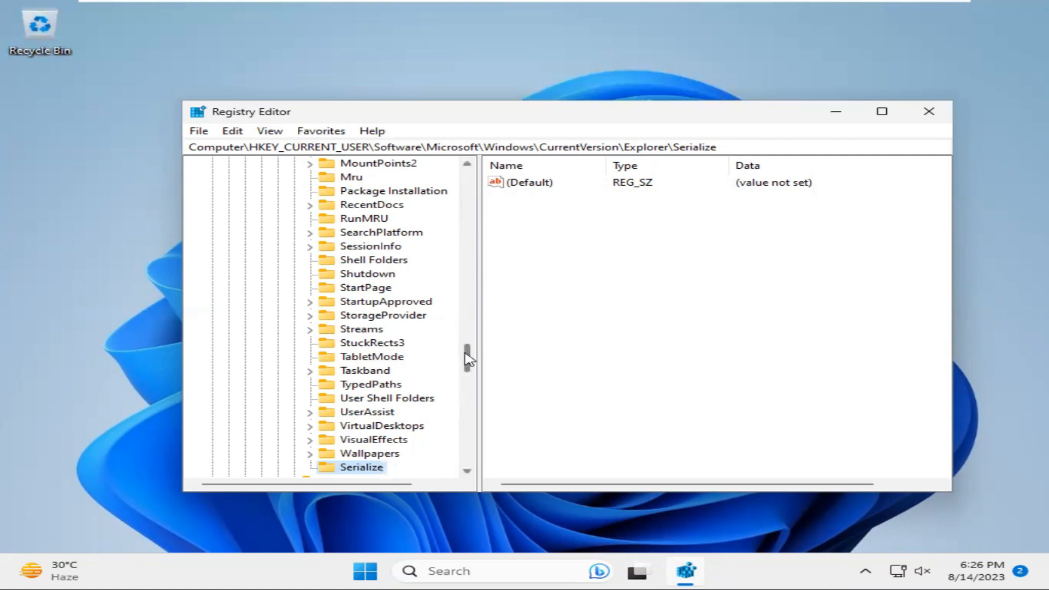
pyautogui.scroll(-3)
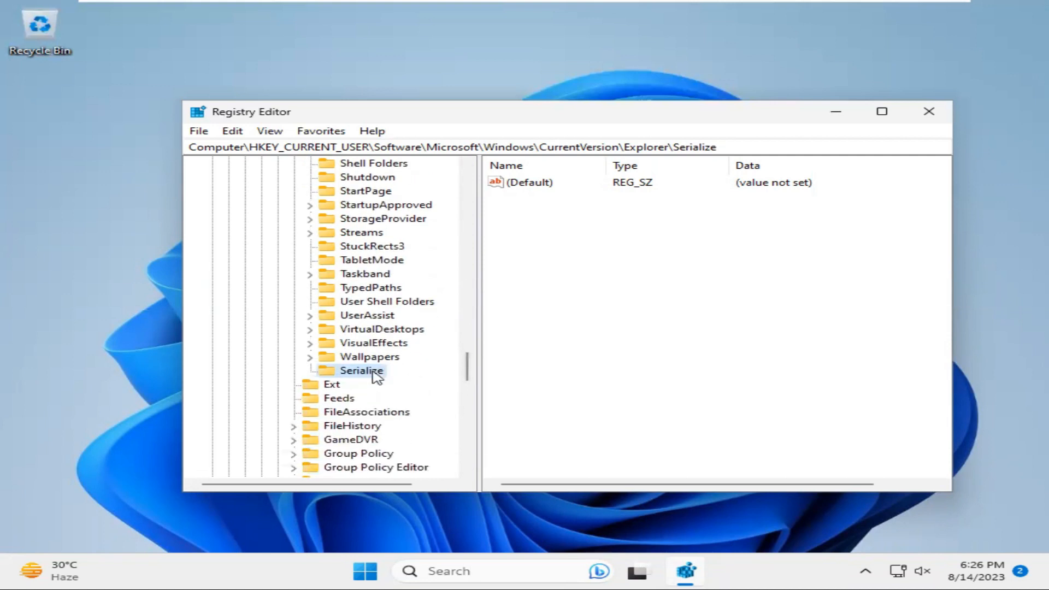
pyautogui.moveTo(400, 380)
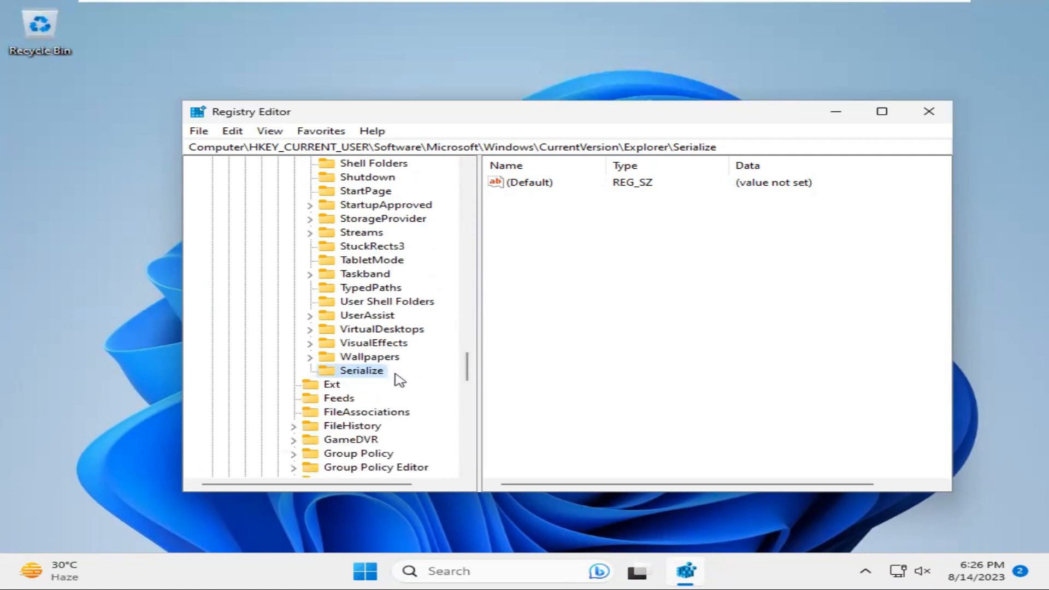
pyautogui.moveTo(251, 112); pyautogui.dragTo(221, 84)
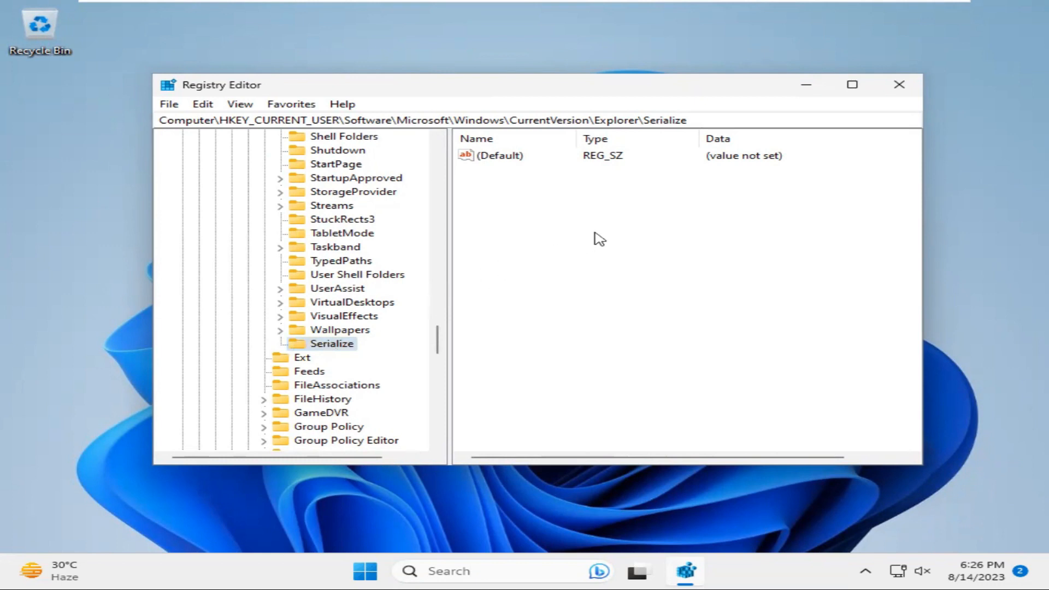
# Step: Add a DWORD (32-bit) value in Serialize named StartupDelayInMSec
pyautogui.rightClick(599, 240)
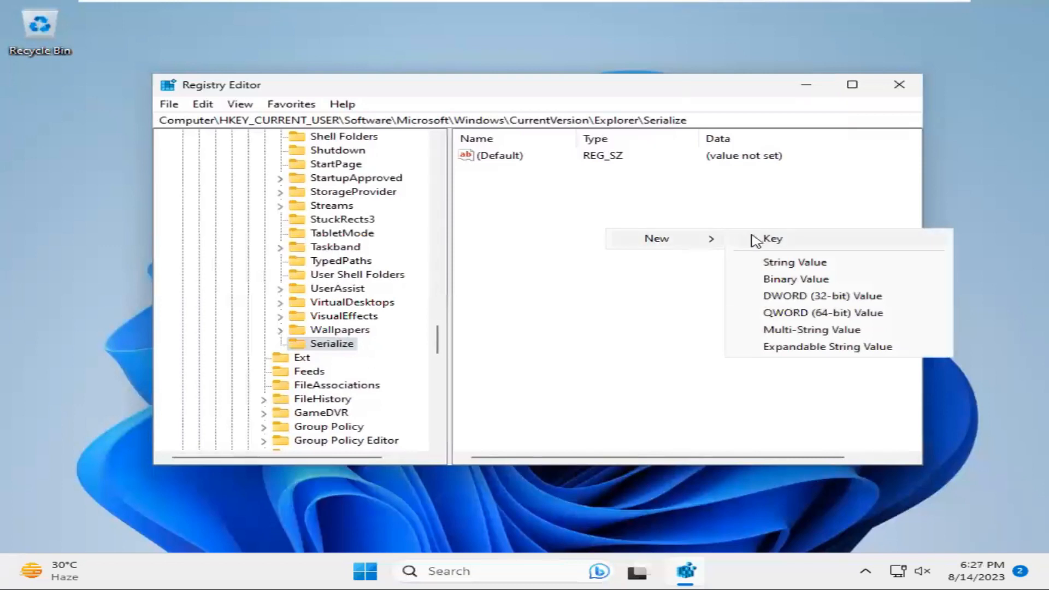
pyautogui.moveTo(783, 296)
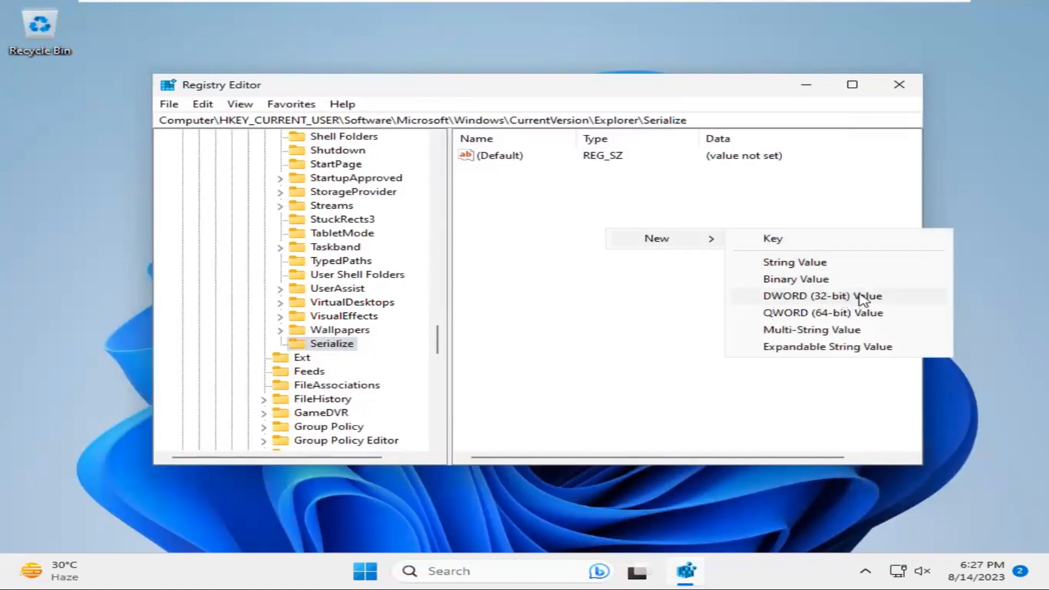
pyautogui.click(821, 296)
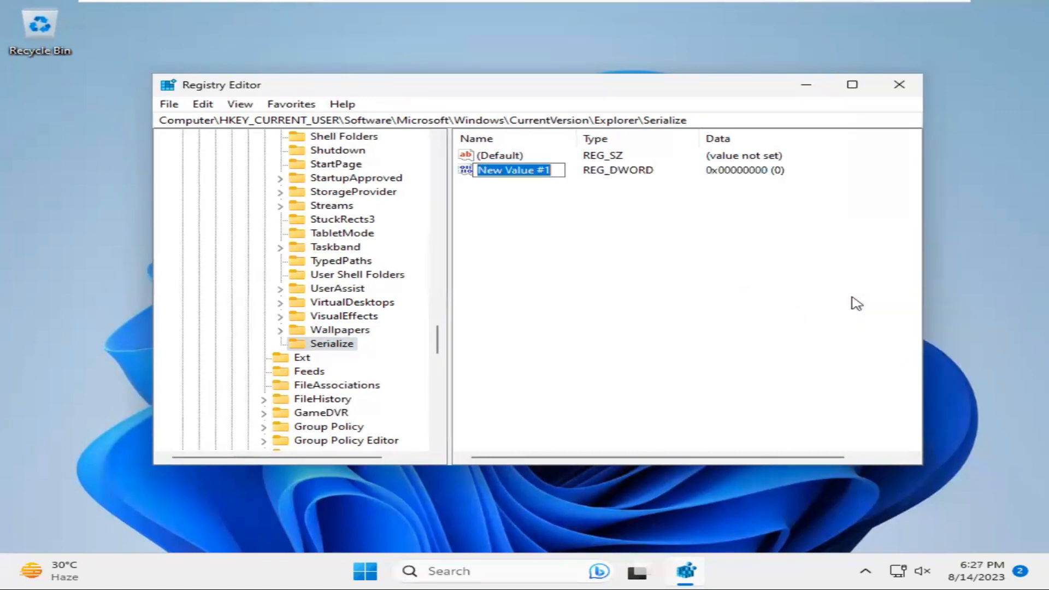
pyautogui.moveTo(722, 265)
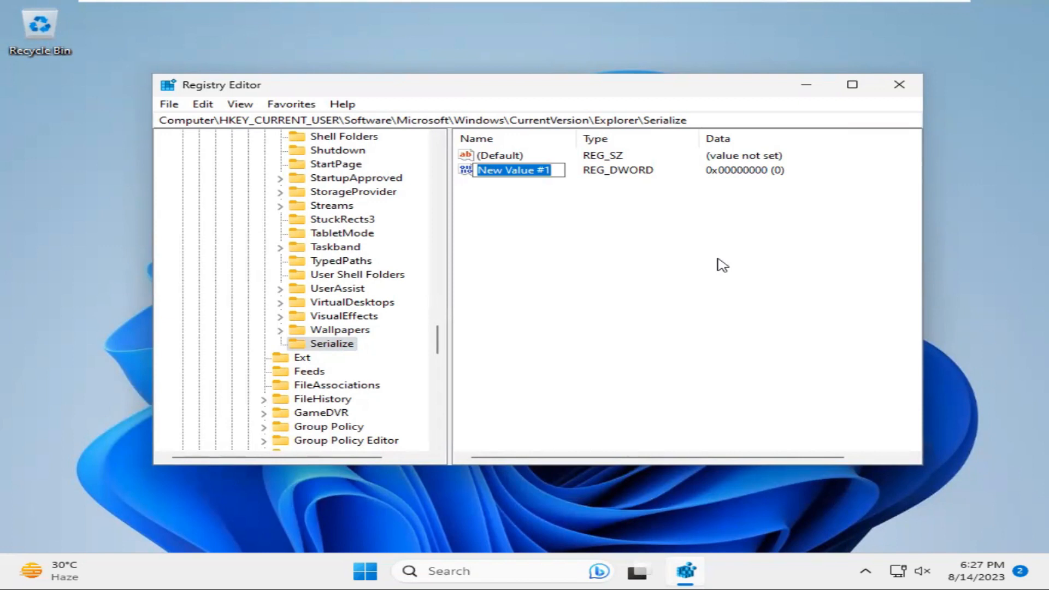
pyautogui.write('S')
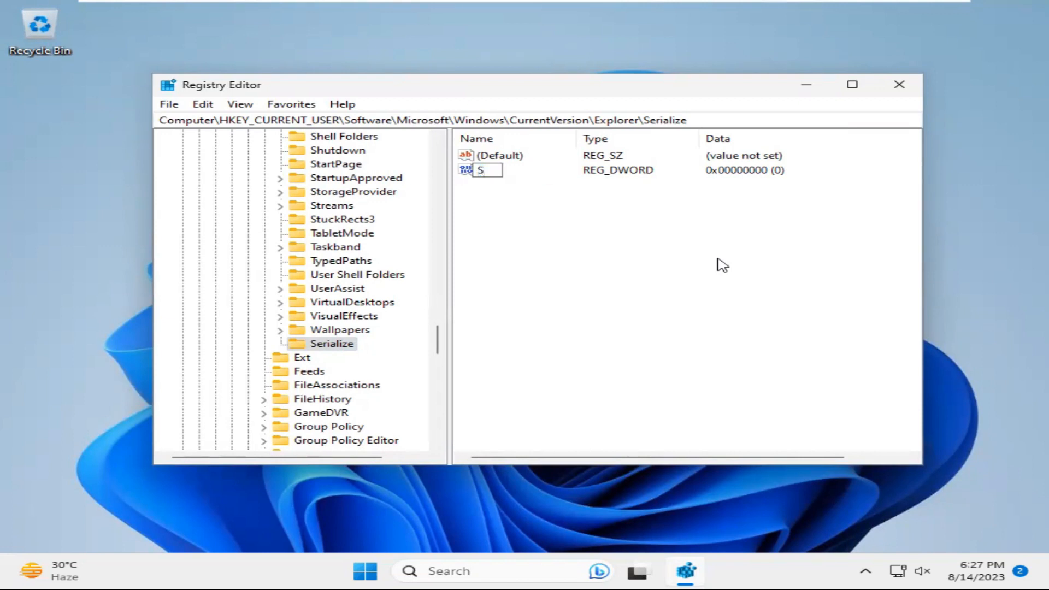
pyautogui.write('tartup')
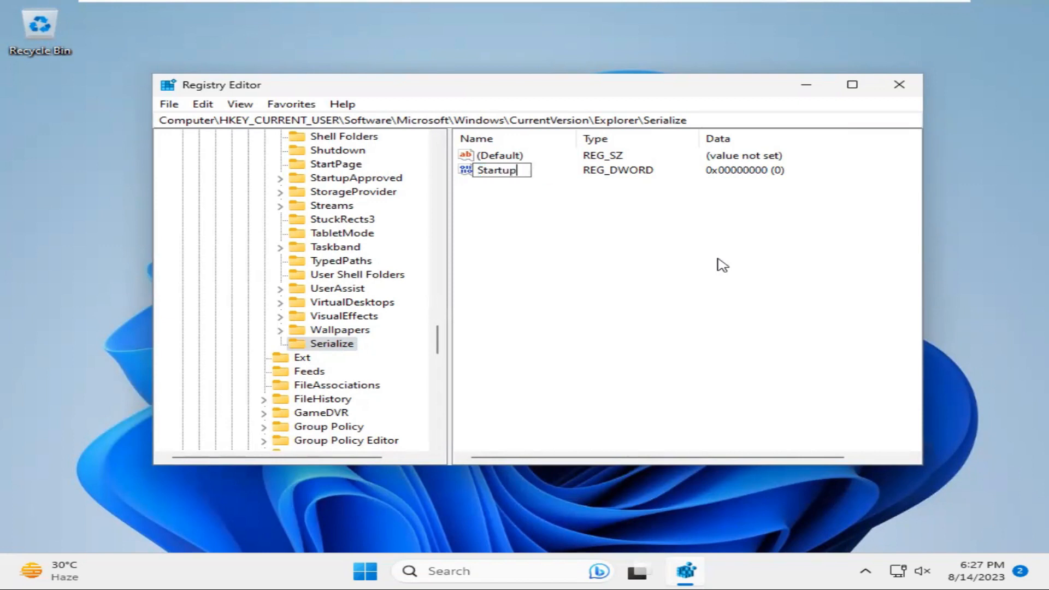
pyautogui.write('Dela')
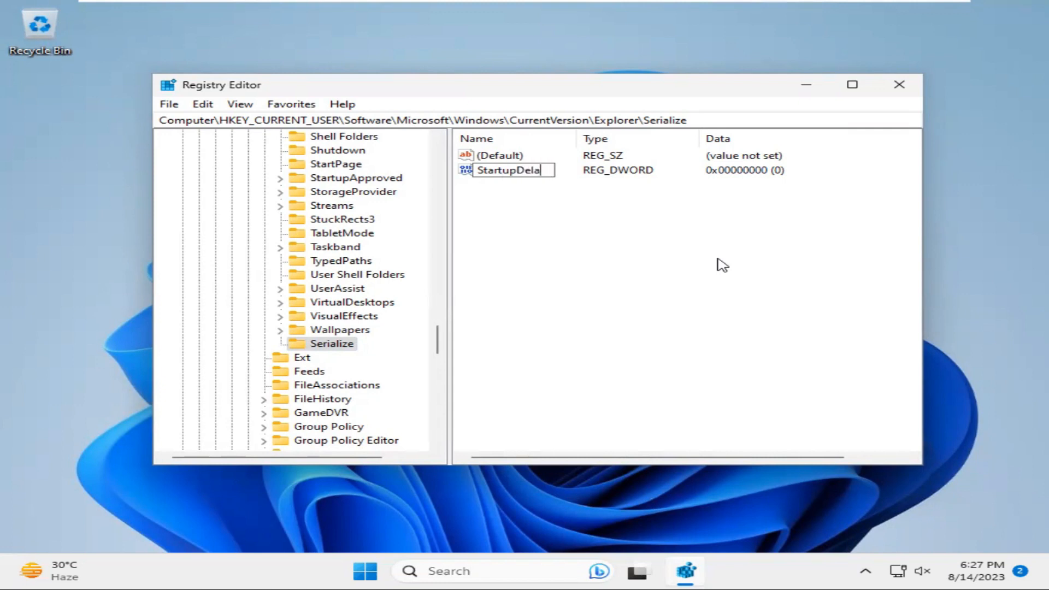
pyautogui.write('y')
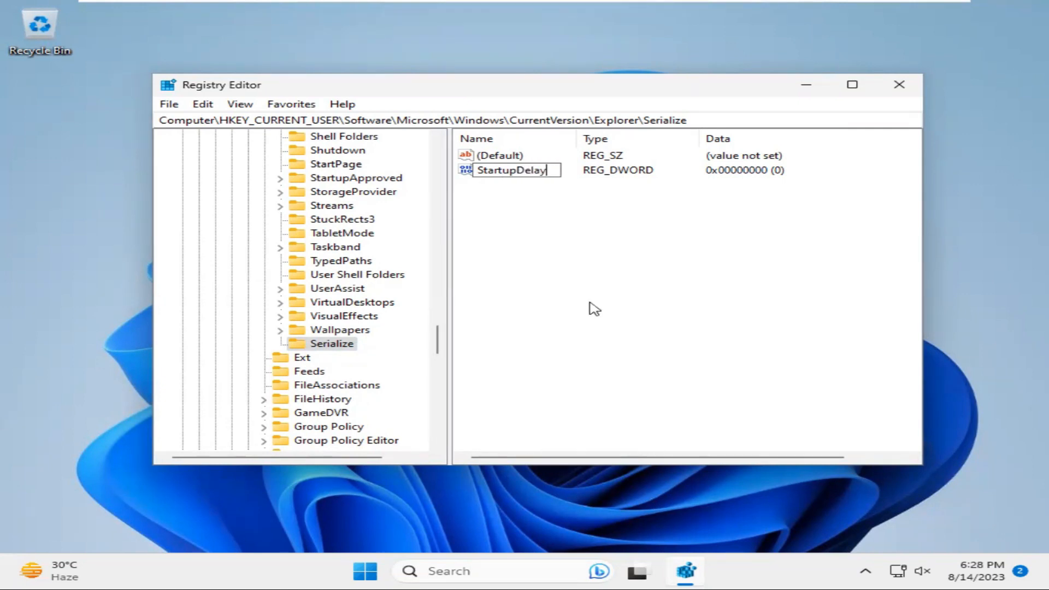
pyautogui.write('In')
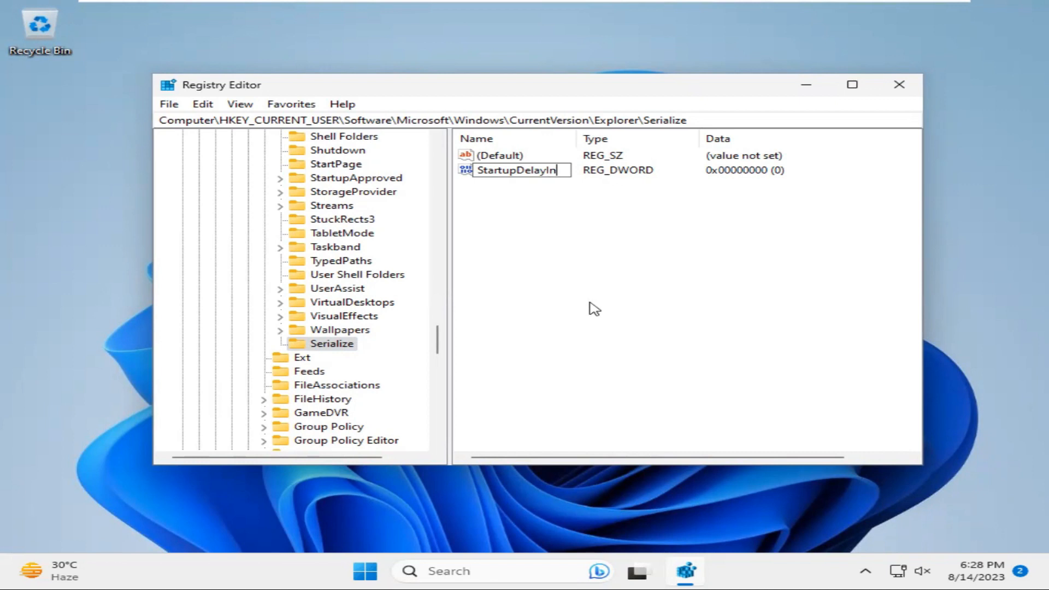
pyautogui.write('M')
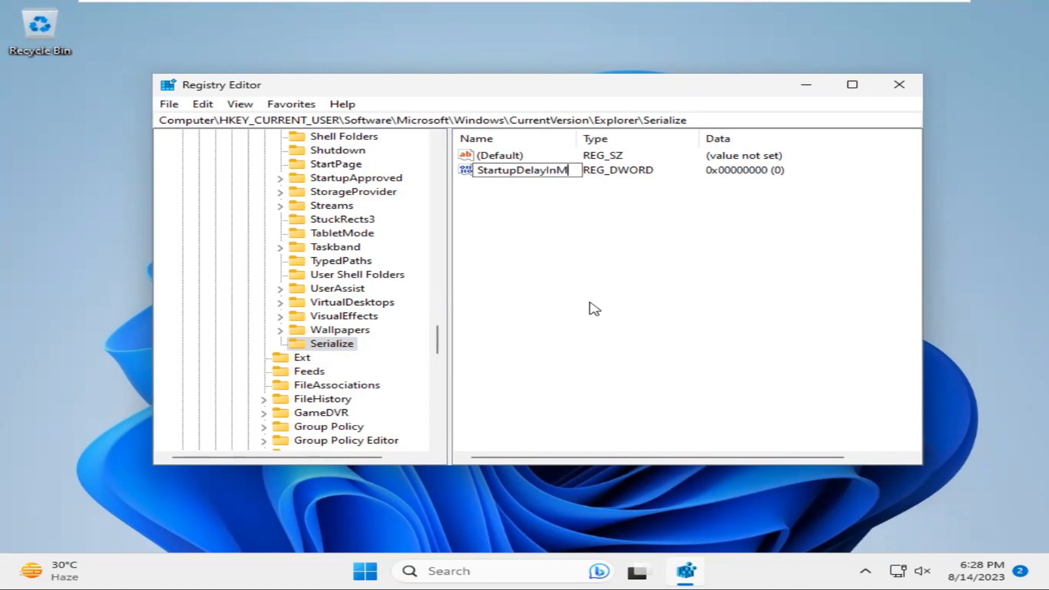
pyautogui.write('Se')
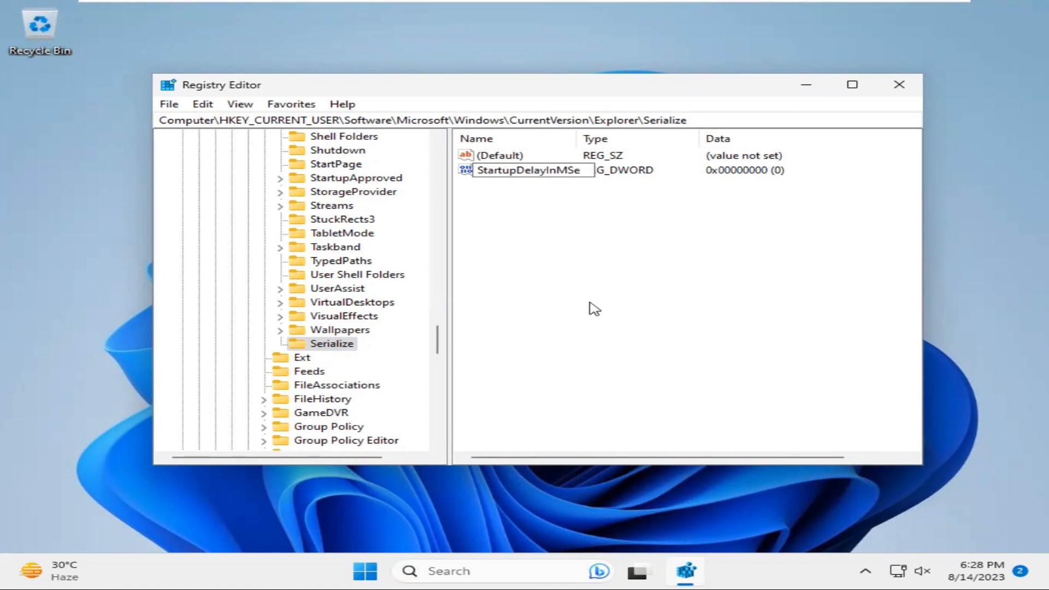
pyautogui.write('c')
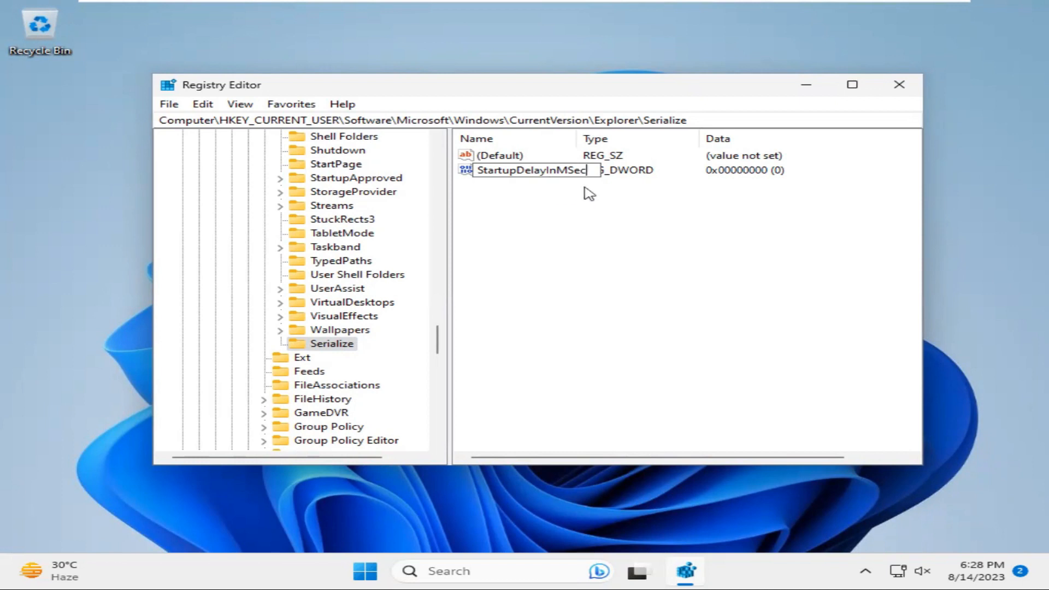
pyautogui.moveTo(523, 274)
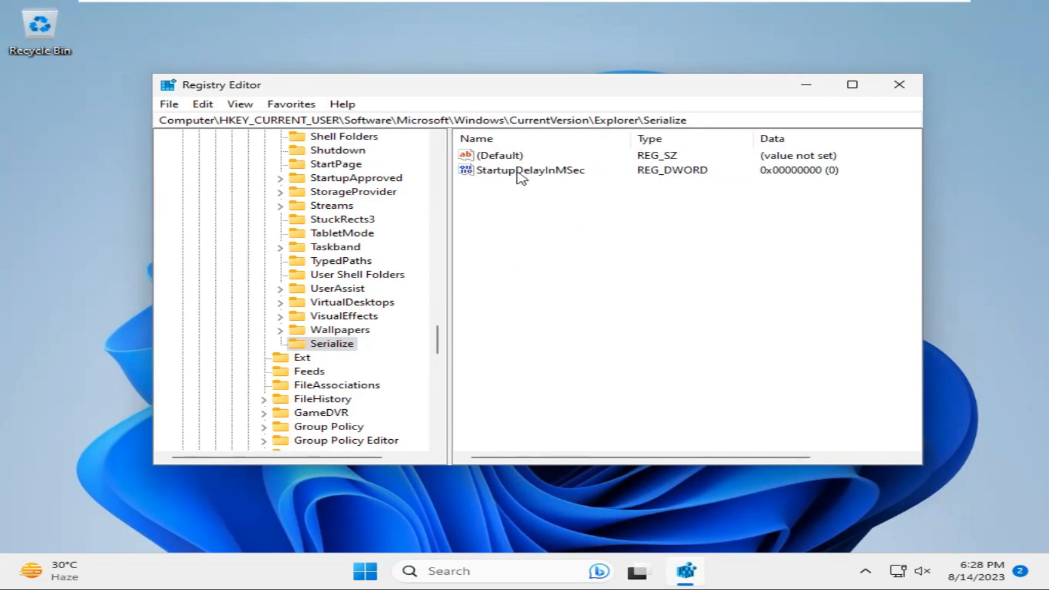
# Step: Modify StartupDelayInMSec, correcting a mistyped 1 to 0, and confirm
pyautogui.rightClick(529, 170)
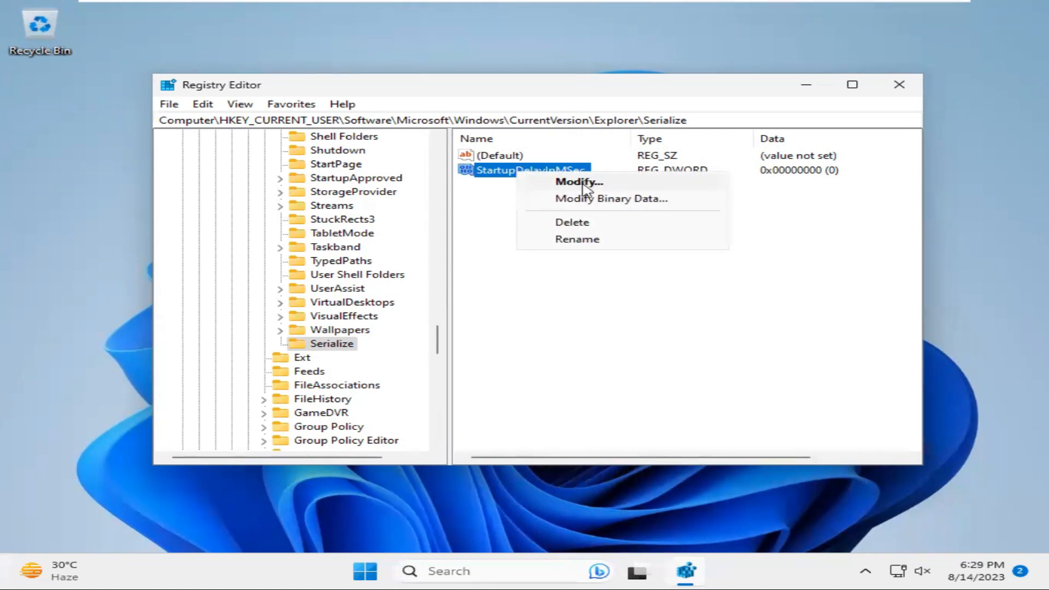
pyautogui.click(579, 181)
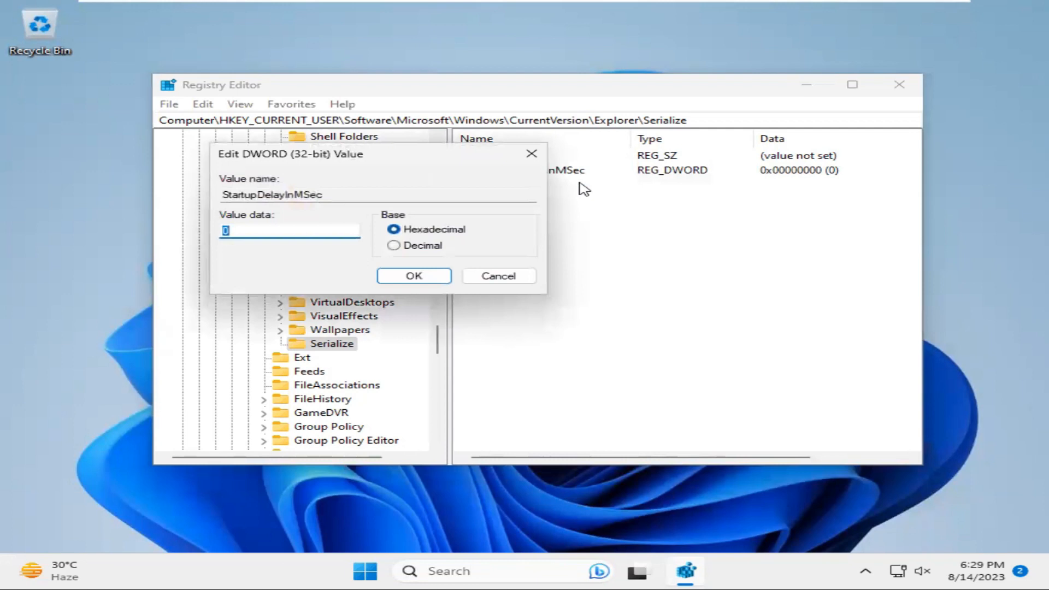
pyautogui.moveTo(239, 229)
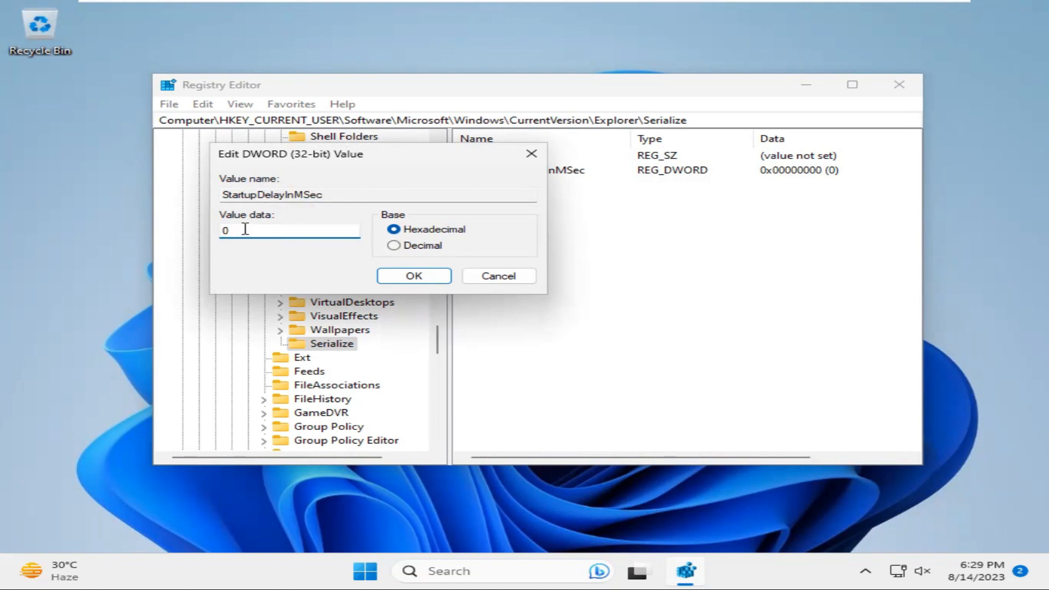
pyautogui.write('1')
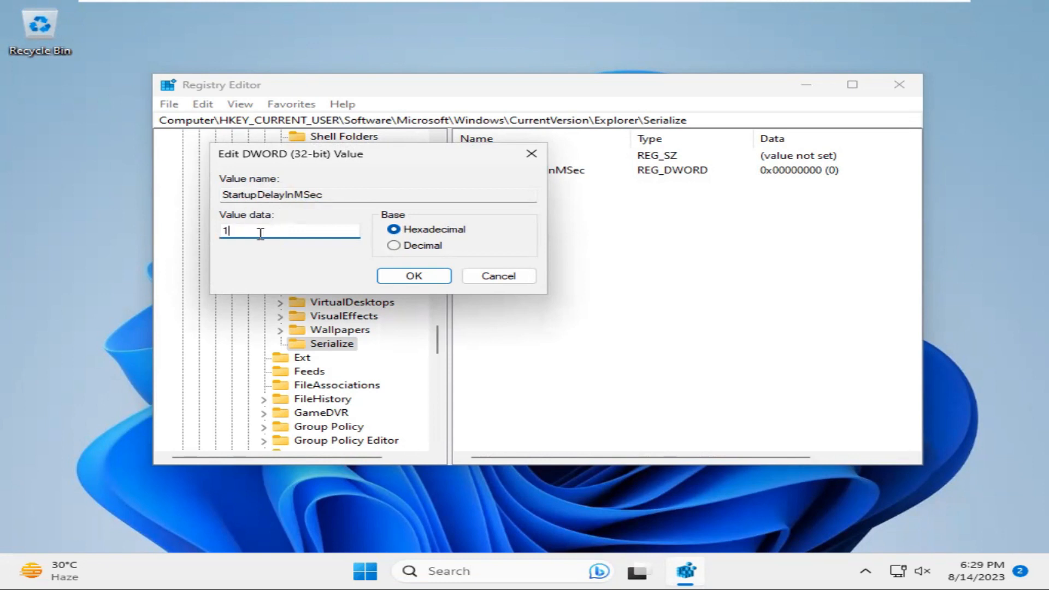
pyautogui.press('Backspace')
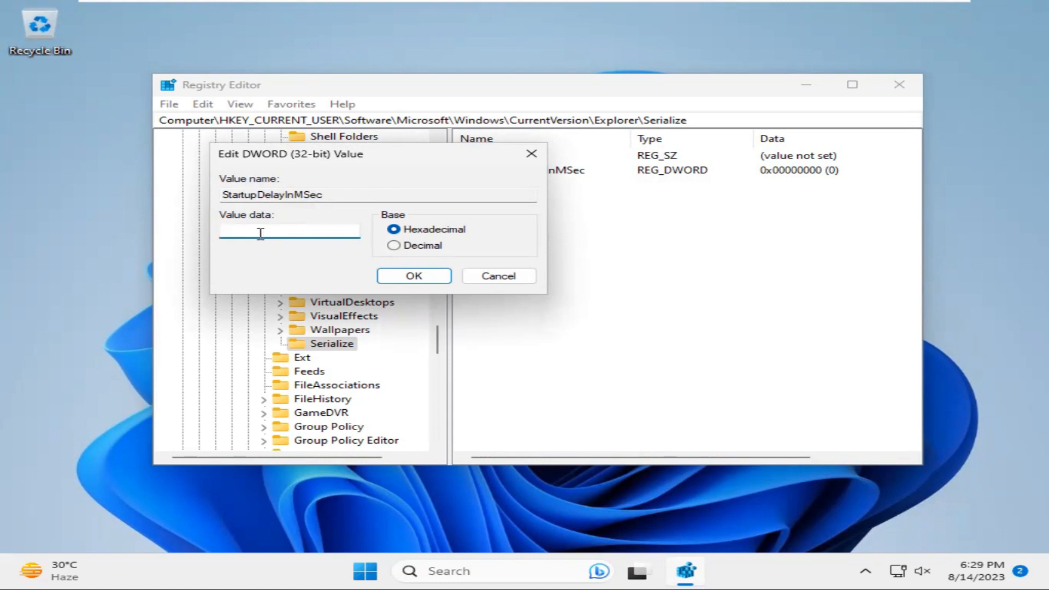
pyautogui.write('0')
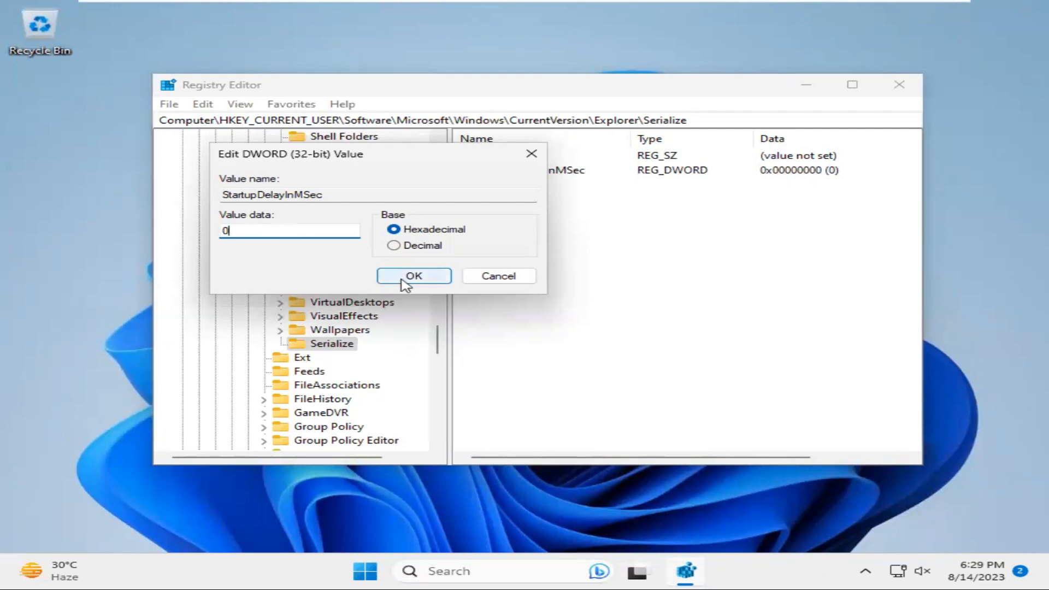
pyautogui.click(413, 276)
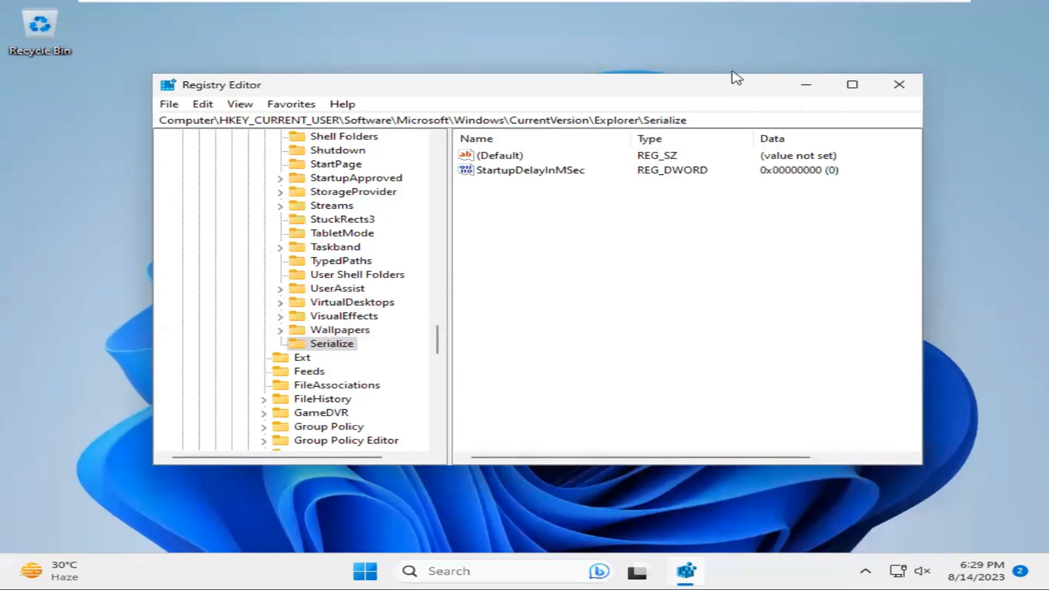
pyautogui.moveTo(773, 73)
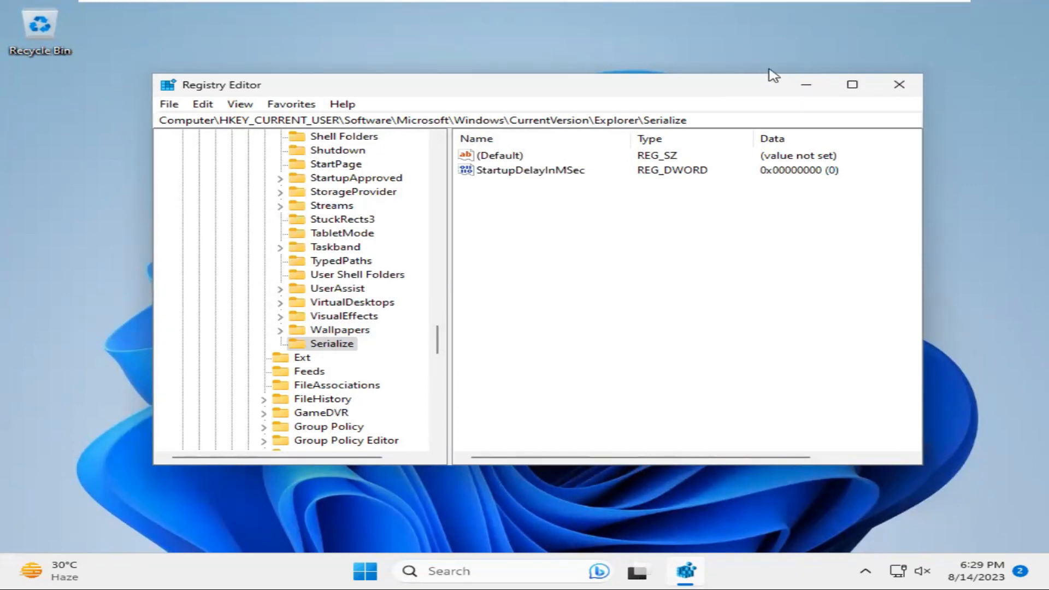
pyautogui.moveTo(899, 86)
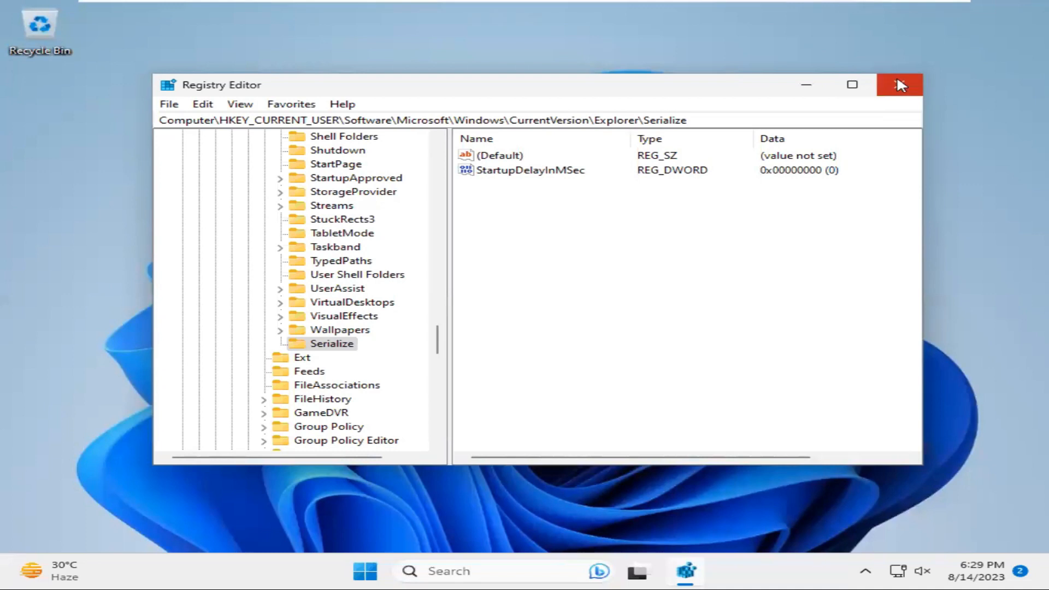
# Step: Close Registry Editor and show the Start menu power options with Restart
pyautogui.click(900, 84)
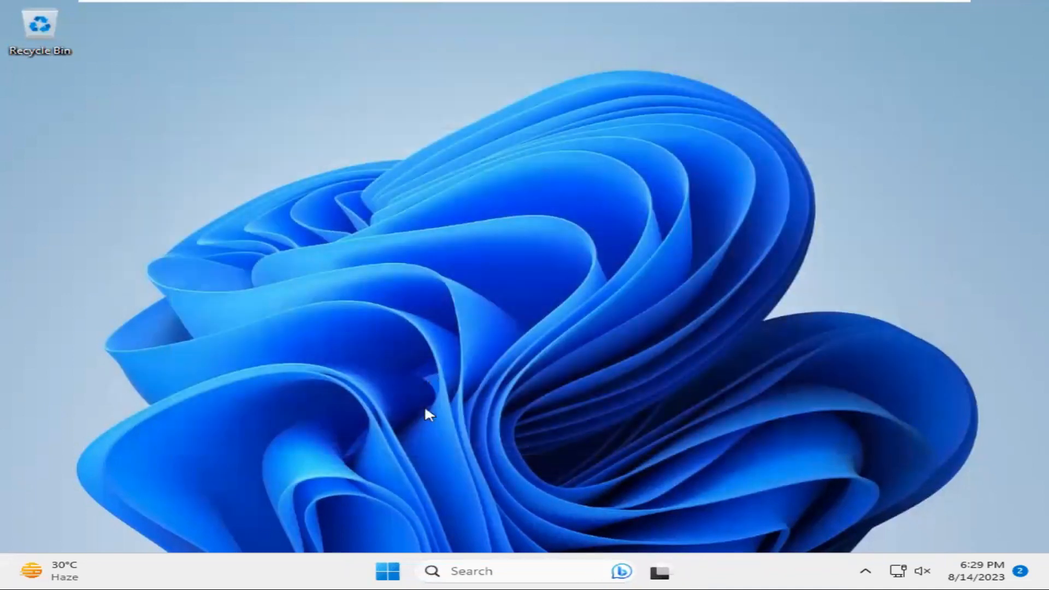
pyautogui.moveTo(388, 526)
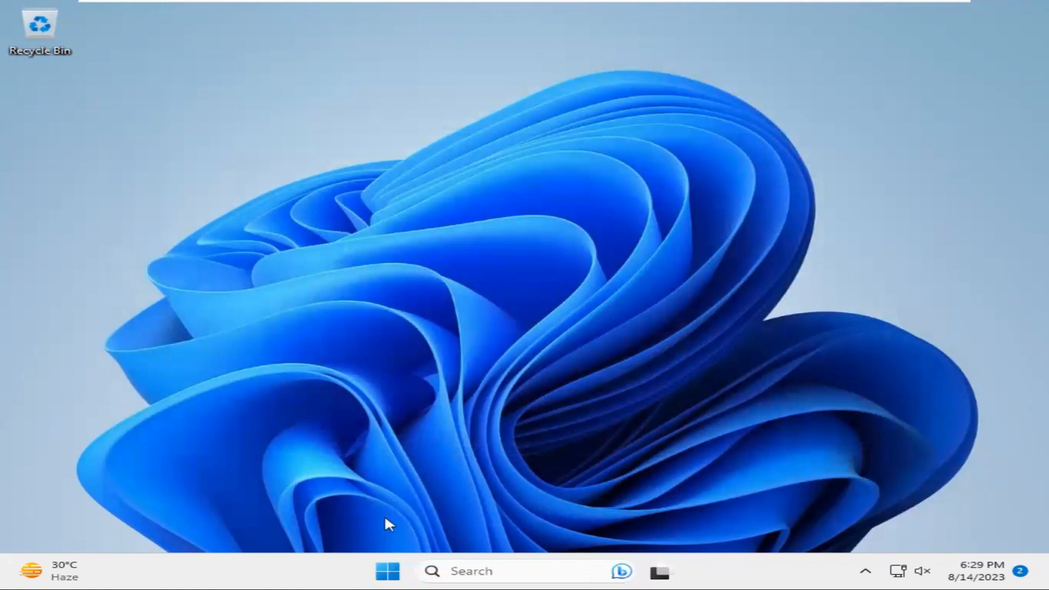
pyautogui.click(387, 570)
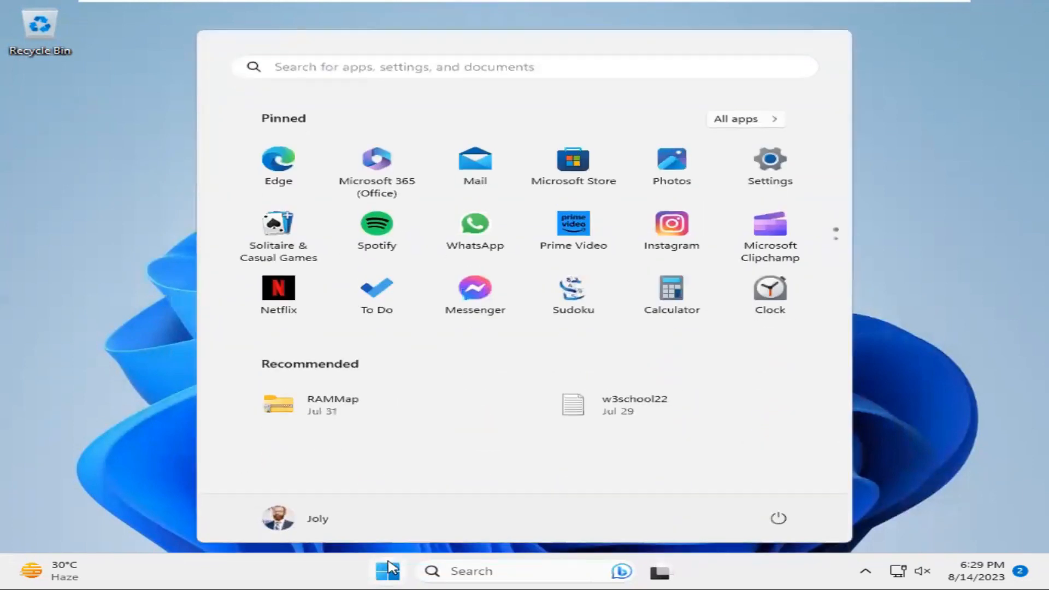
pyautogui.moveTo(778, 518)
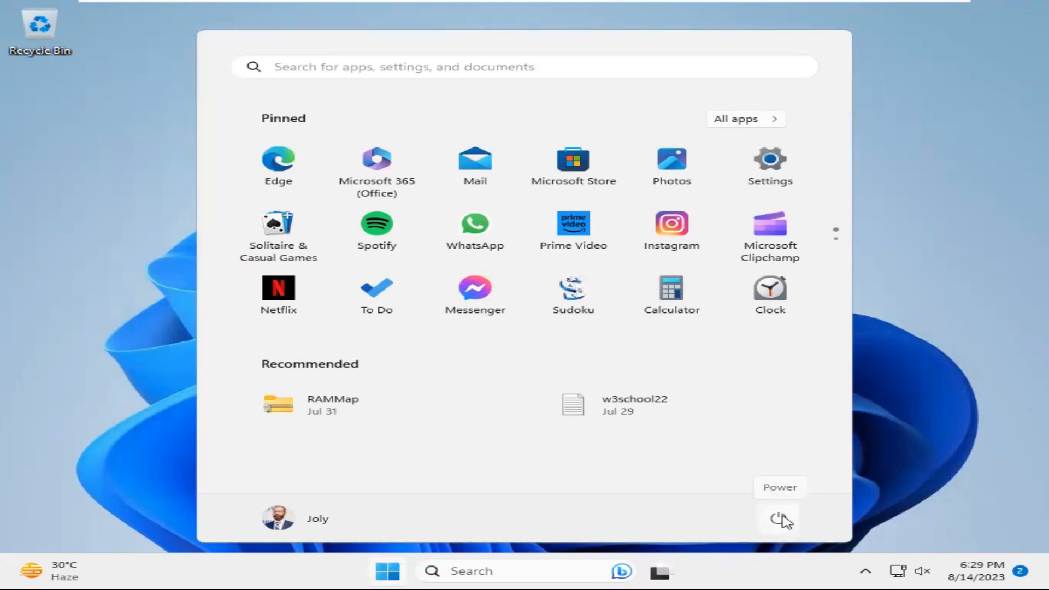
pyautogui.click(778, 518)
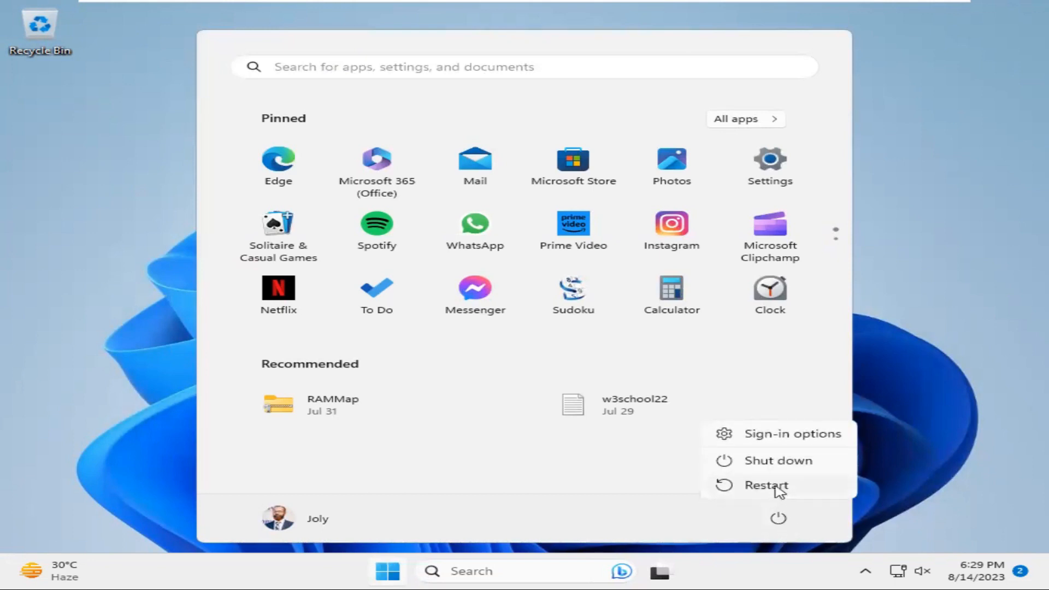
pyautogui.moveTo(767, 486)
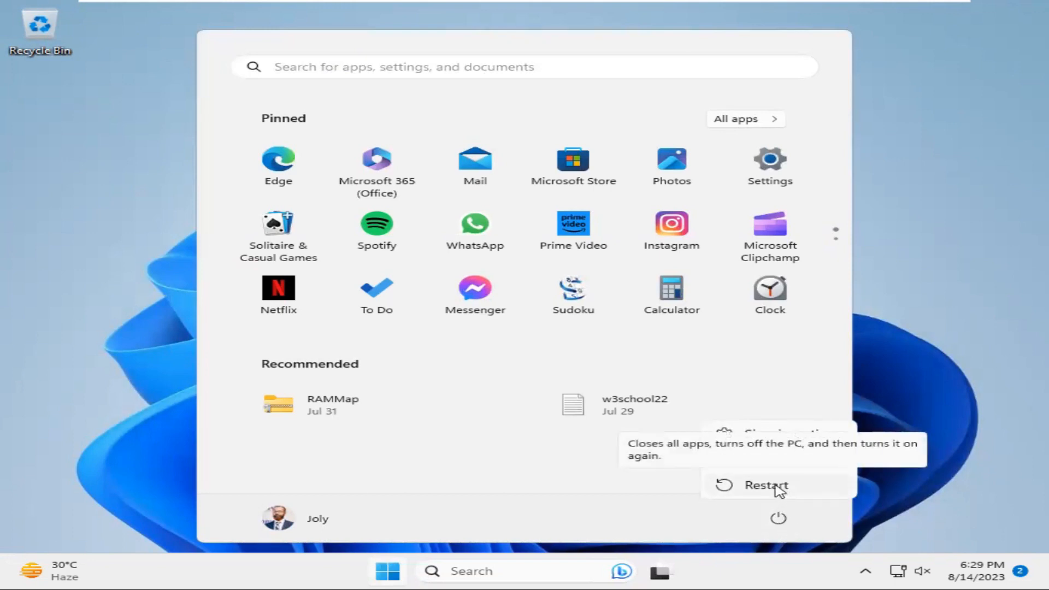